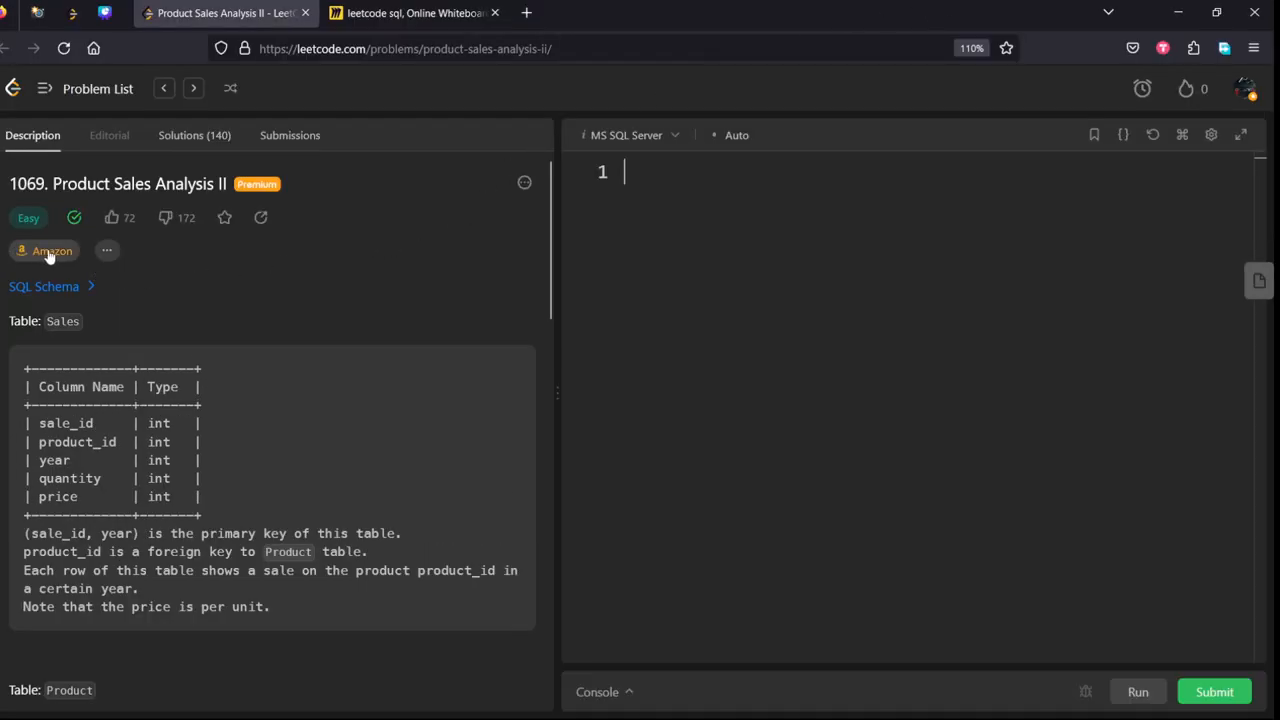
- Highlight the Sales table columns and Product's product_id while reading the schema
scroll(down, 3)
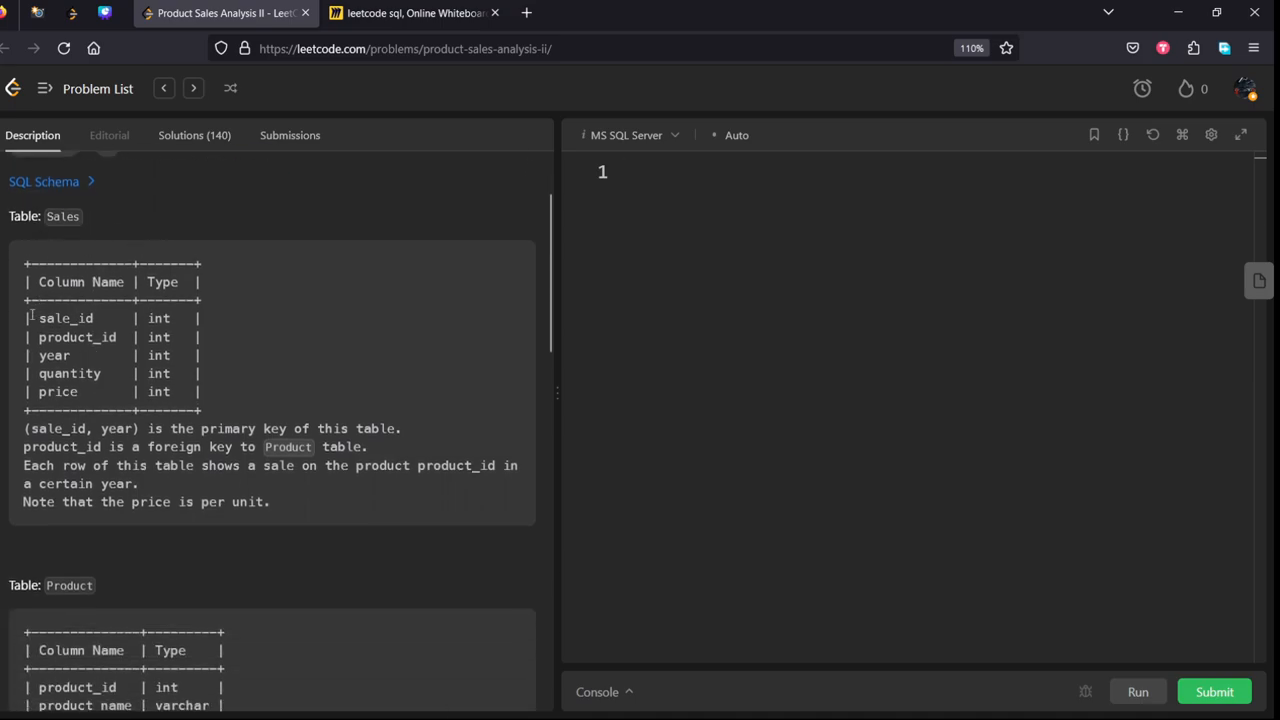
double_click(54, 318)
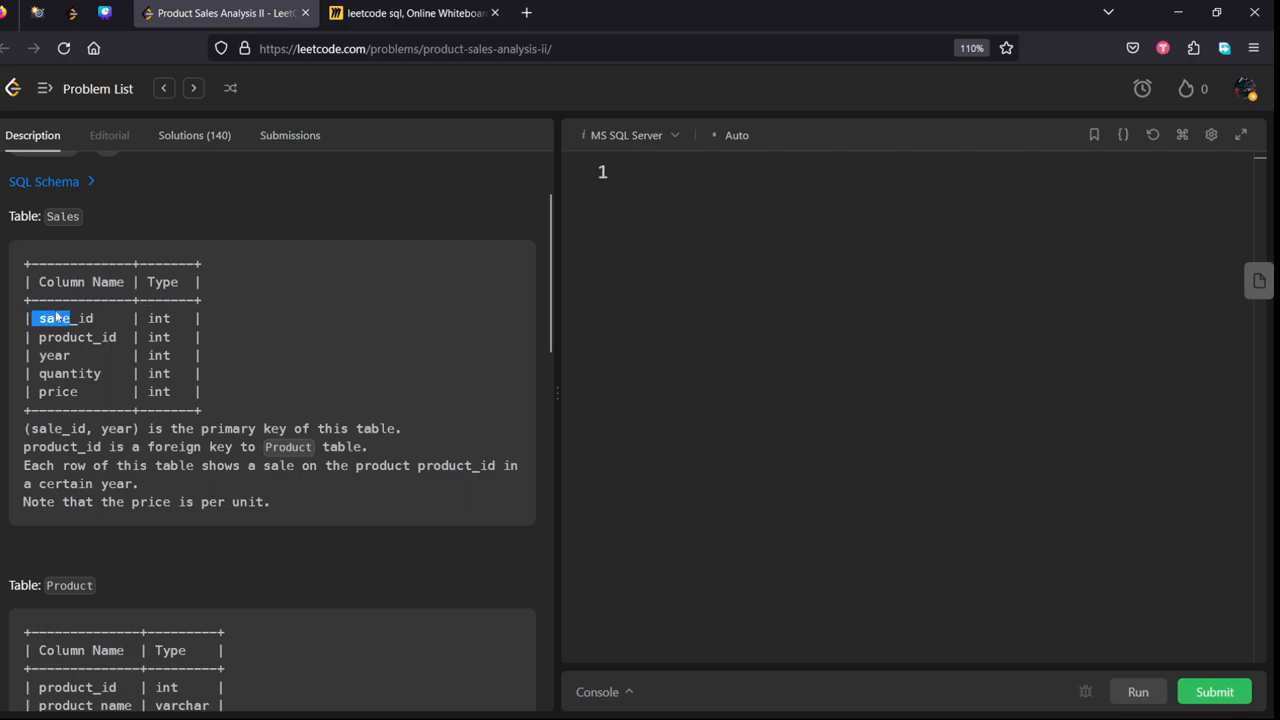
drag(55, 318, 30, 391)
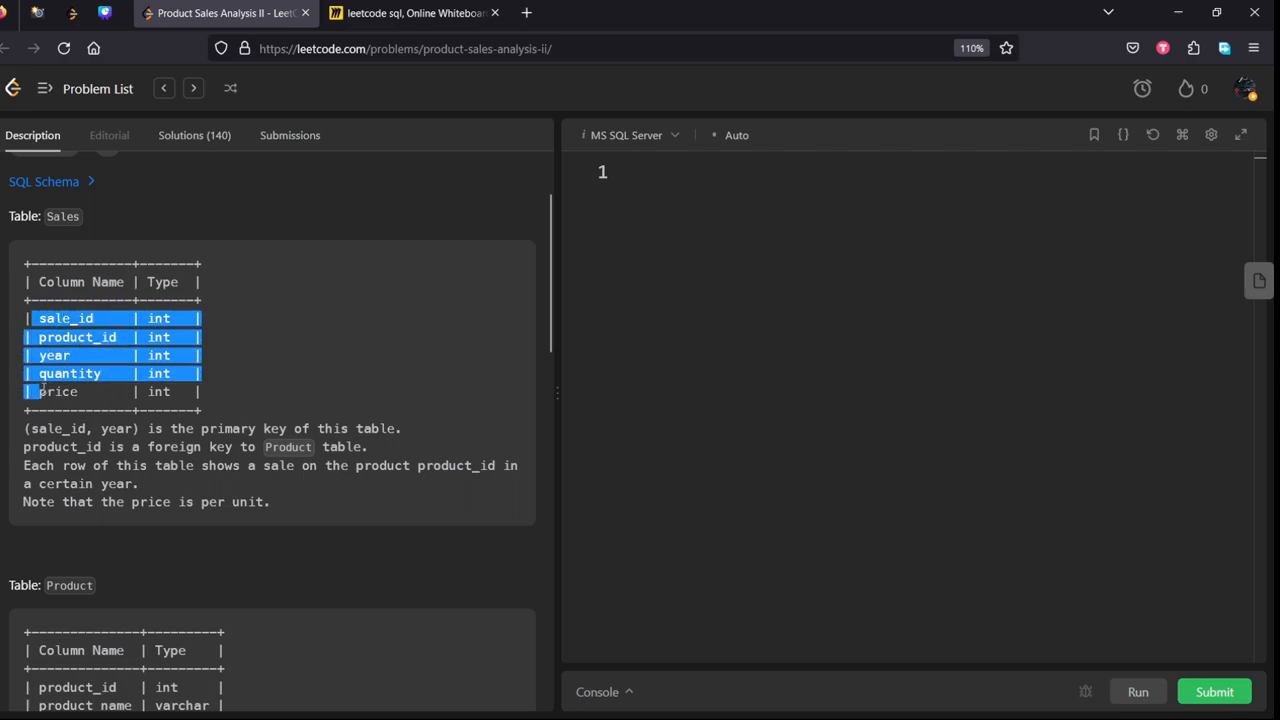
scroll(down, 3)
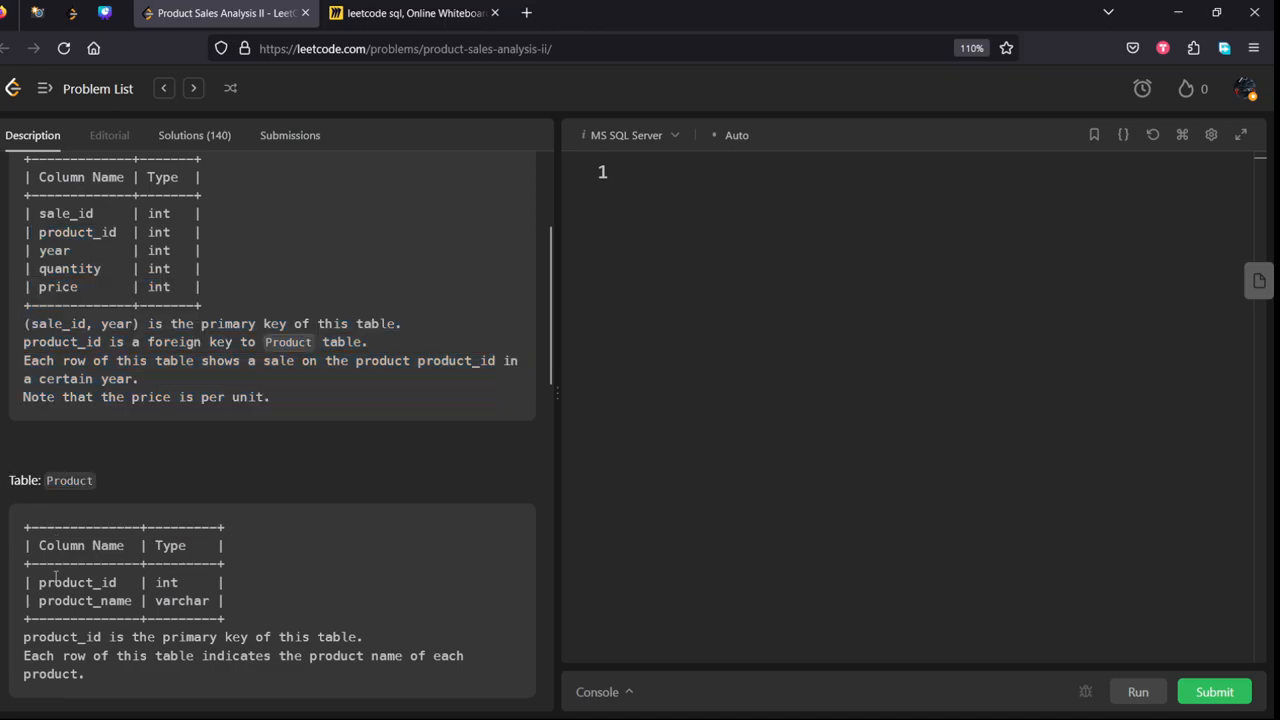
double_click(77, 582)
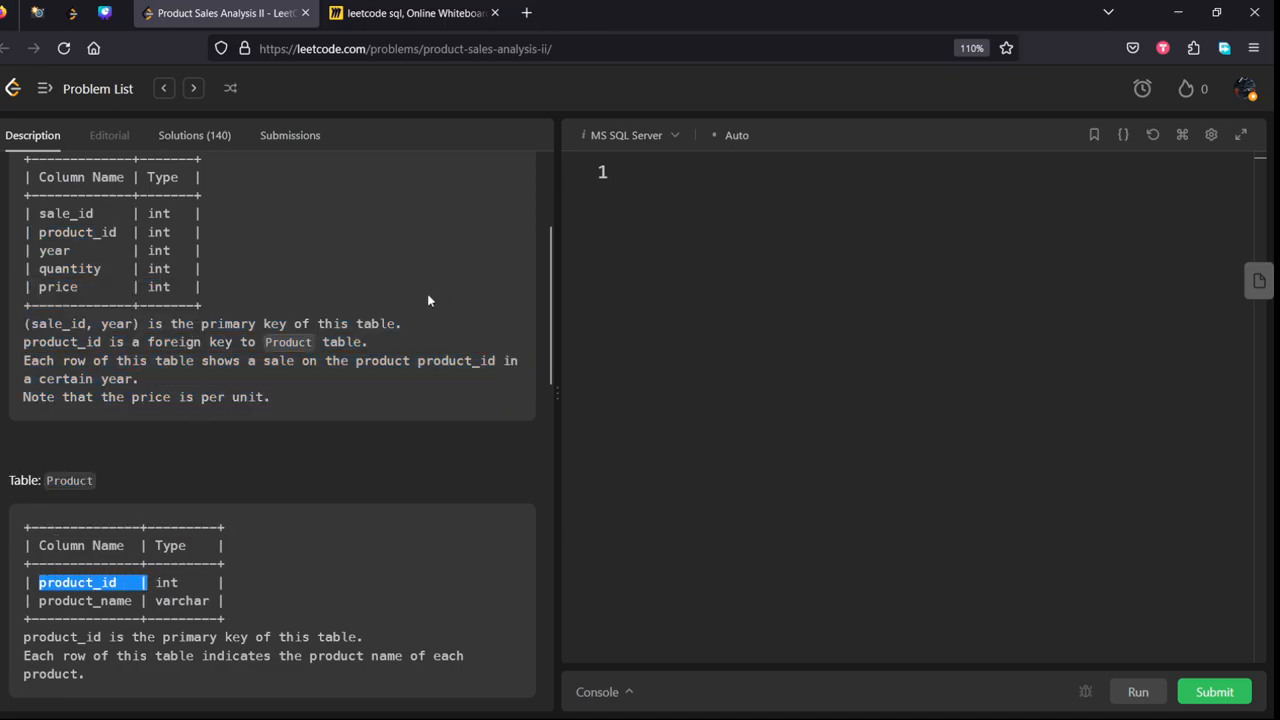
scroll(down, 3)
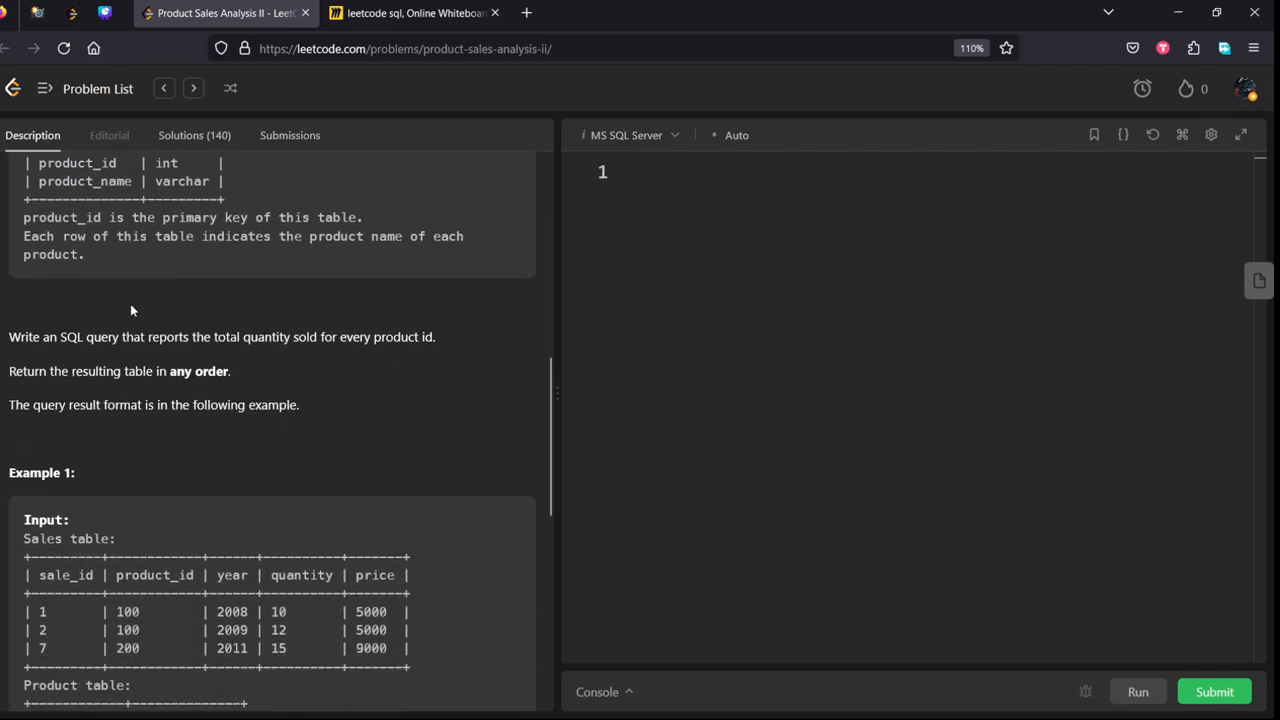
- Highlight the total-quantity task sentence and select Example 1's input and output tables
drag(8, 336, 163, 336)
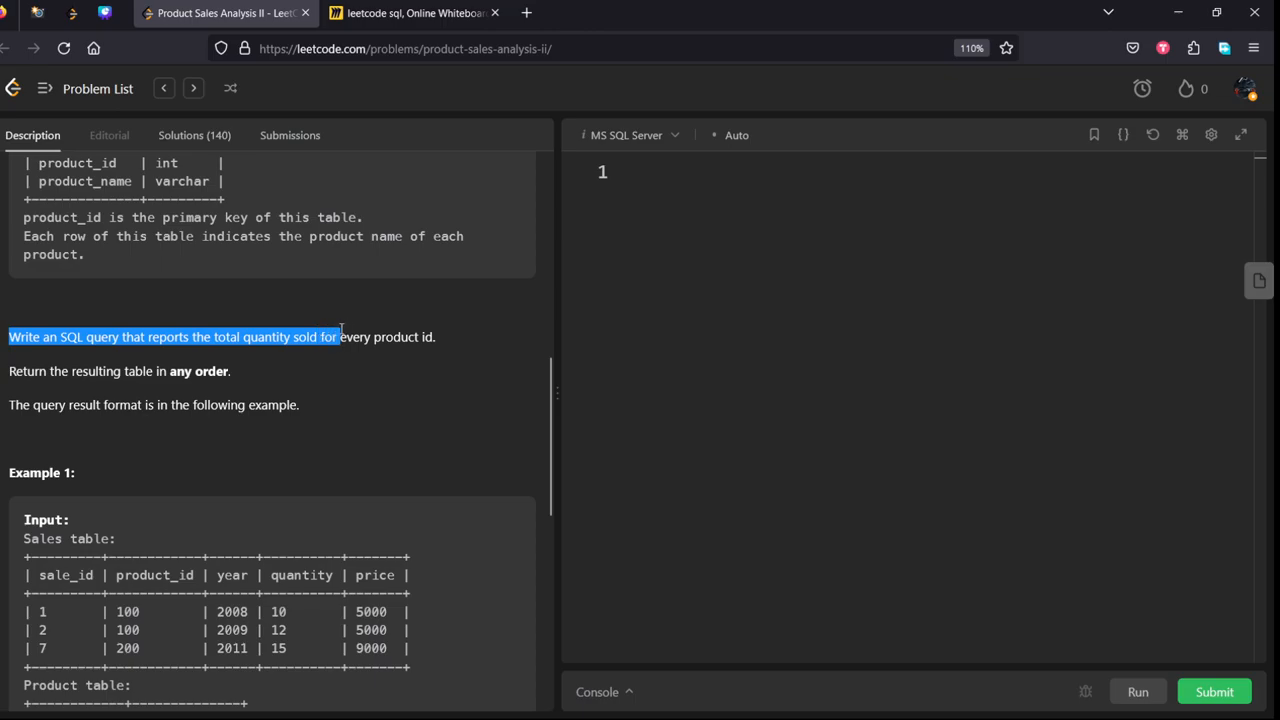
scroll(down, 3)
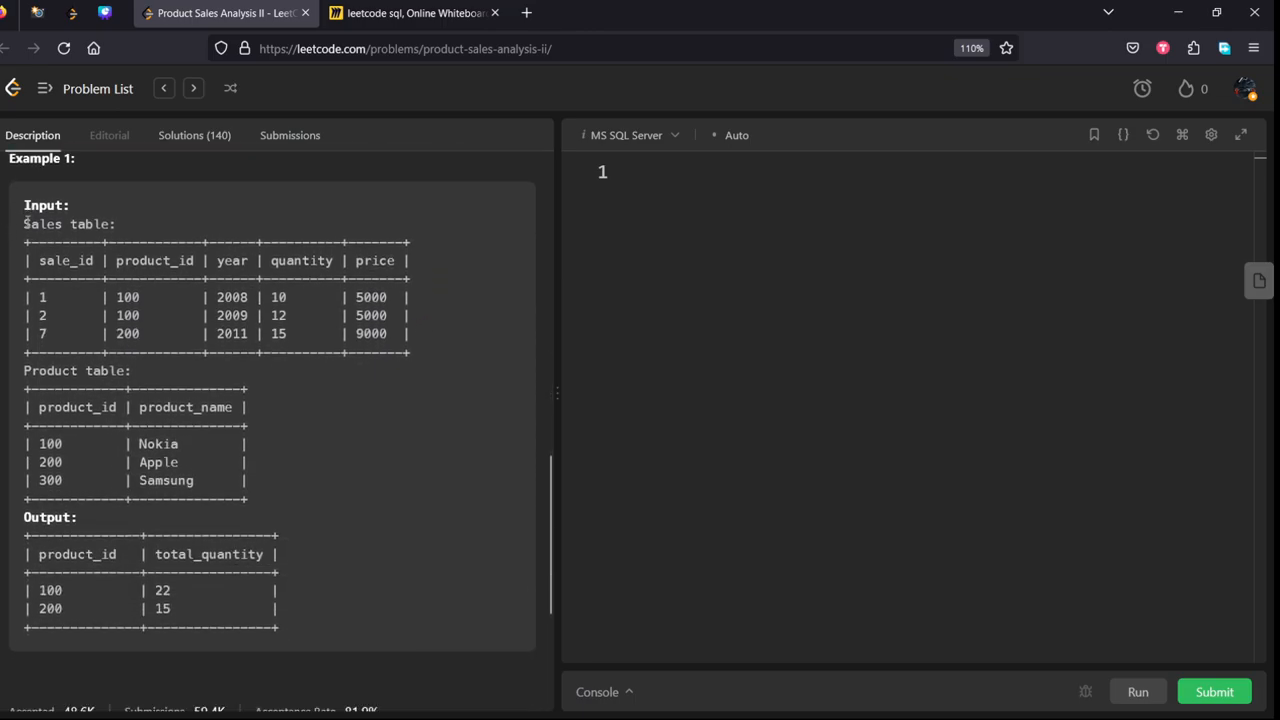
drag(24, 224, 280, 610)
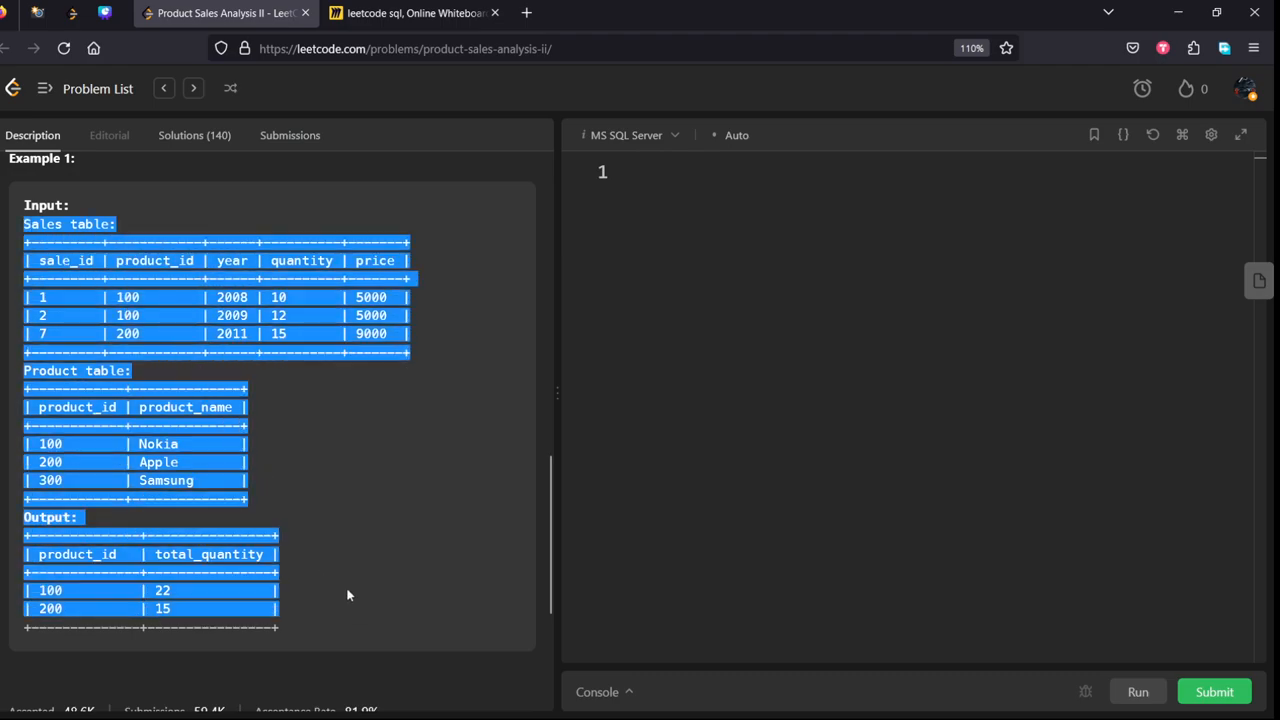
click(410, 13)
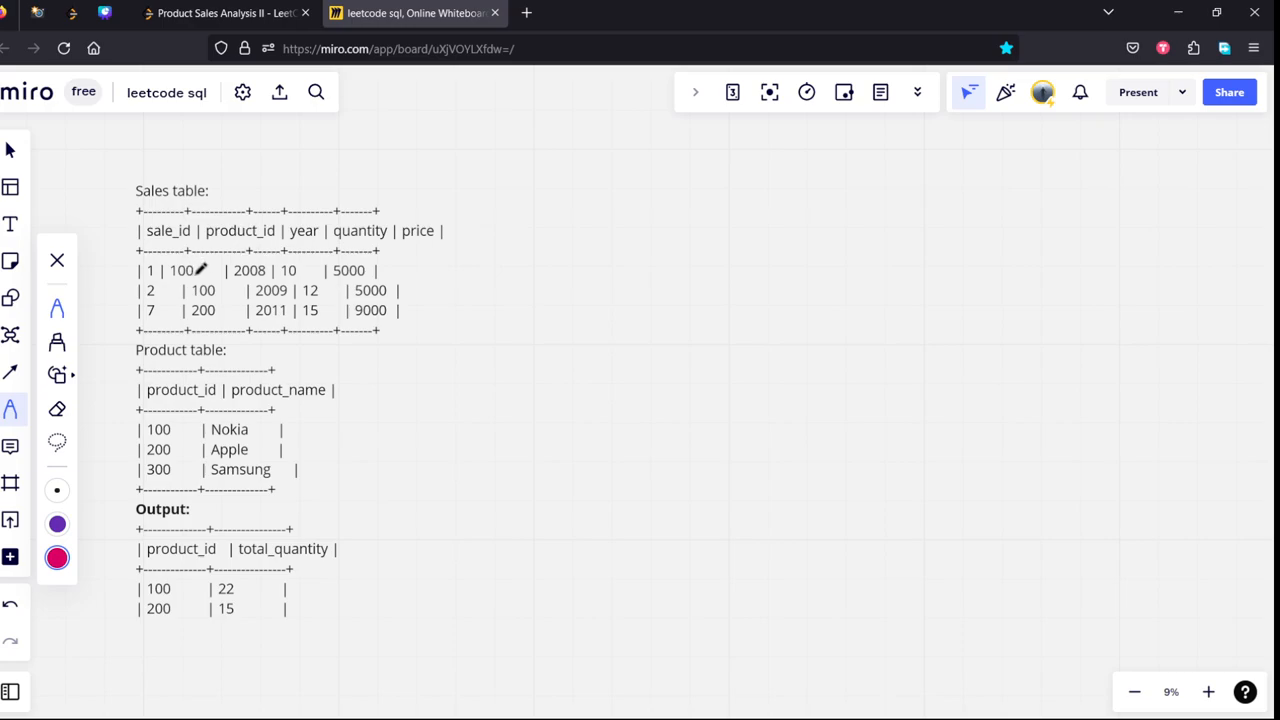
- Tick product 100's row, write totals 100—22 and 200—15, and tick both Output headers
drag(200, 278, 218, 262)
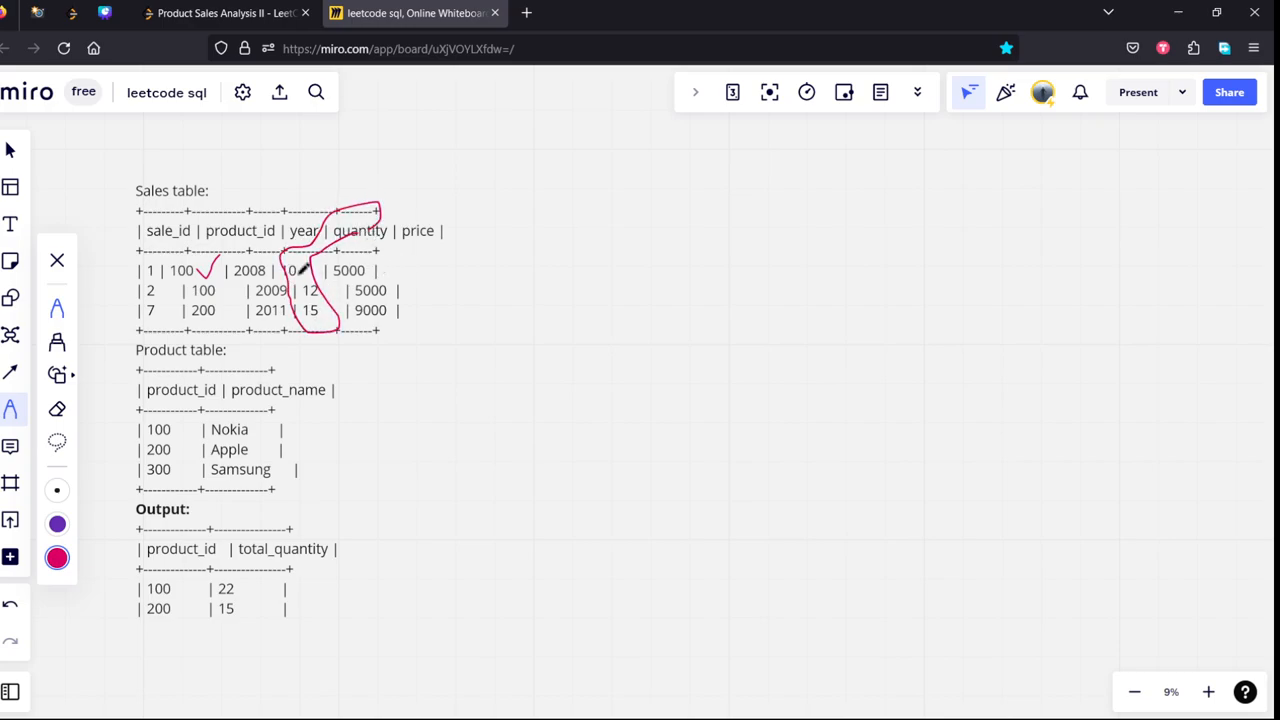
drag(520, 270, 680, 210)
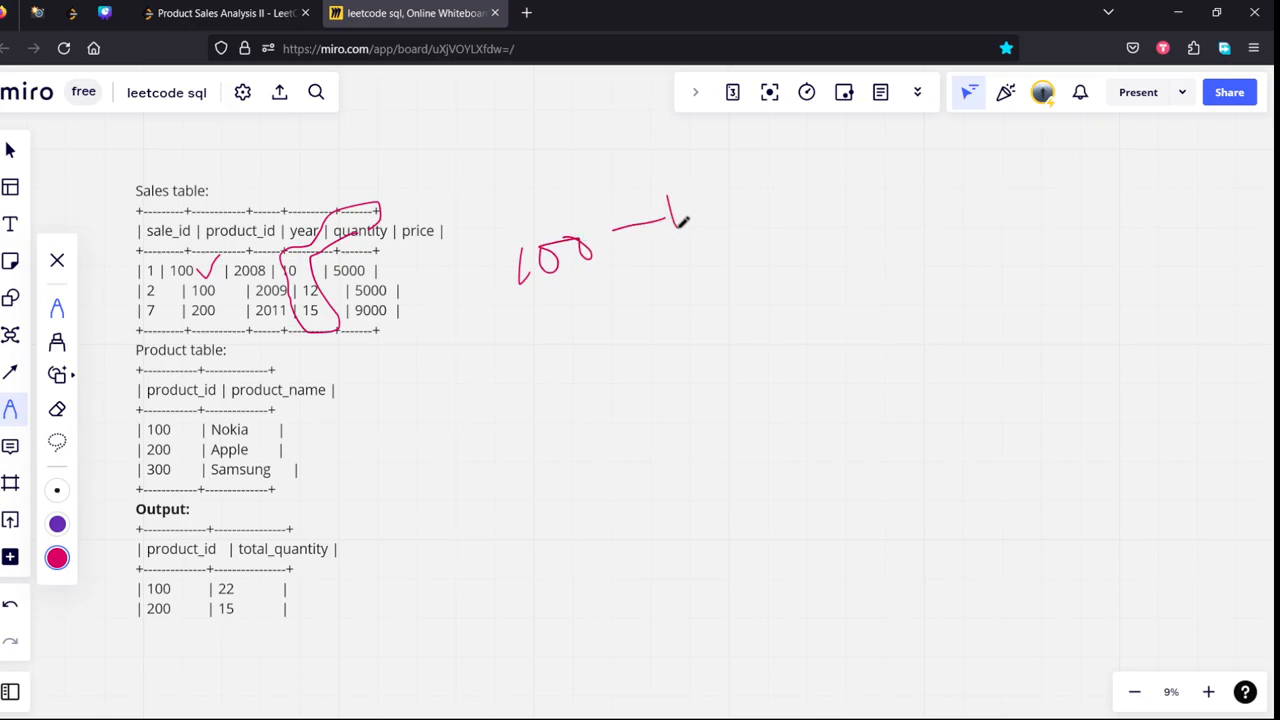
drag(660, 230, 850, 160)
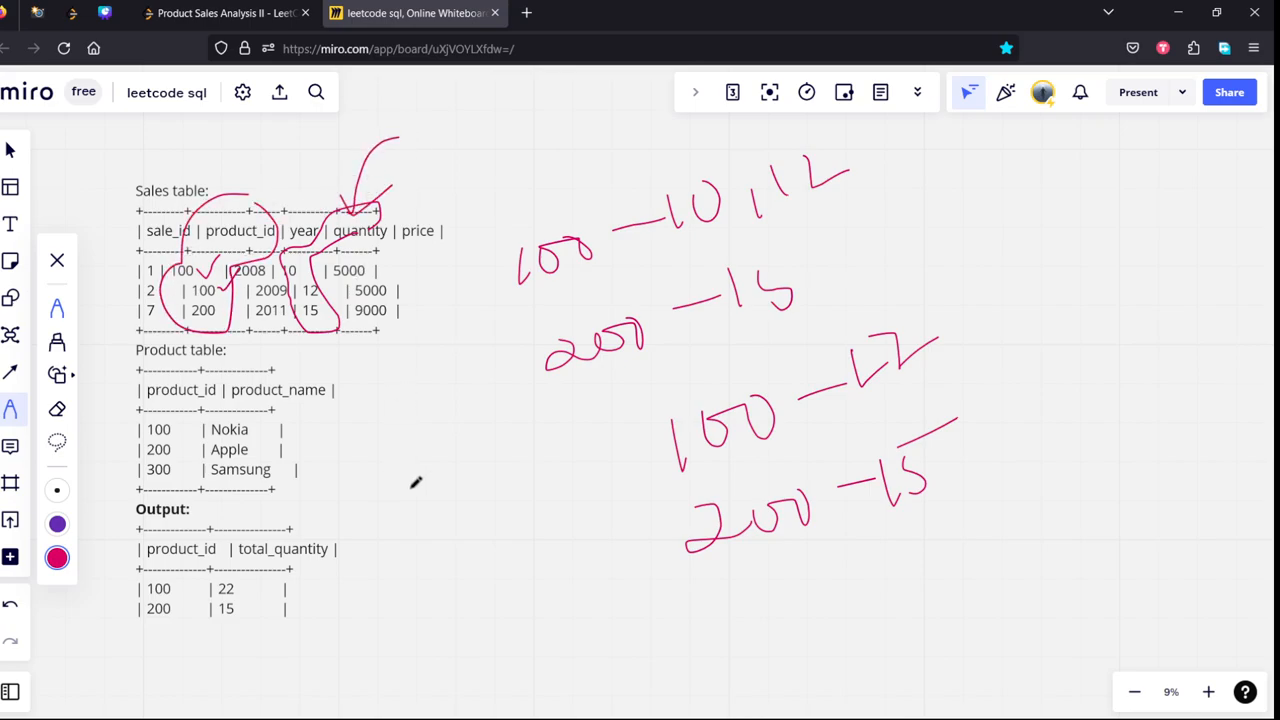
drag(215, 540, 360, 520)
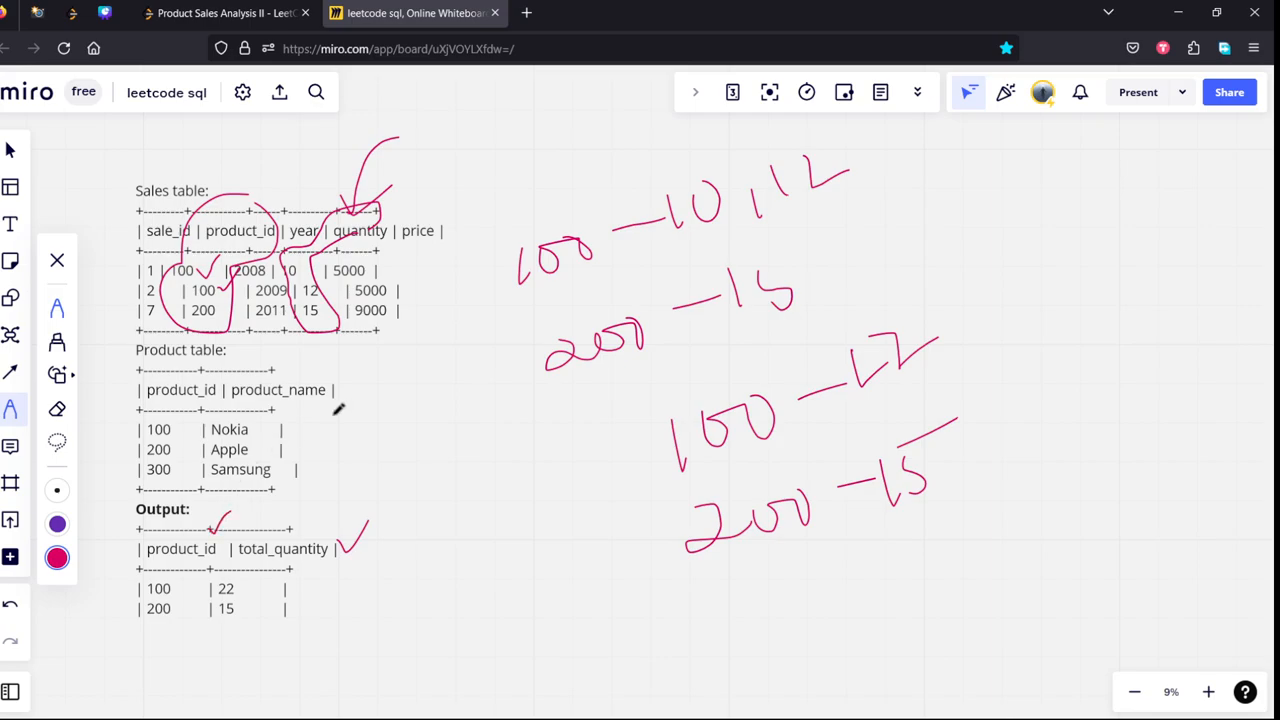
drag(335, 340, 335, 480)
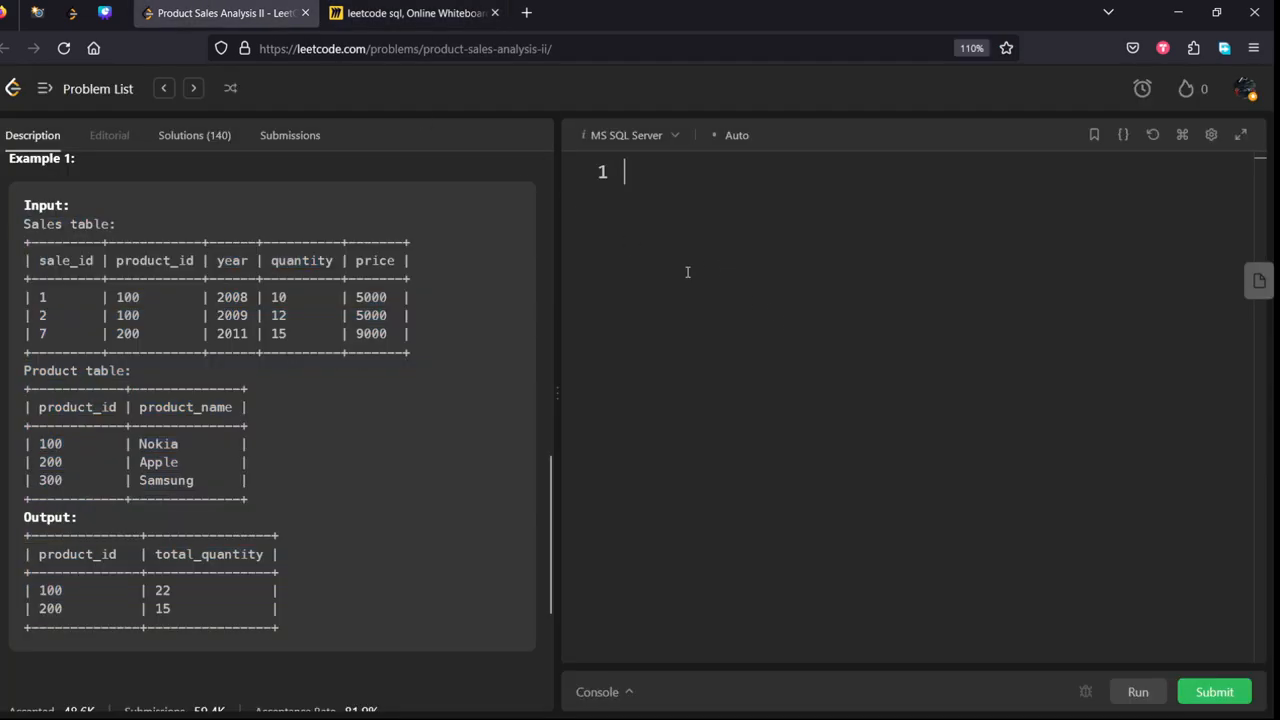
- Type the 'from Sales group by product_id' clause
text(fro)
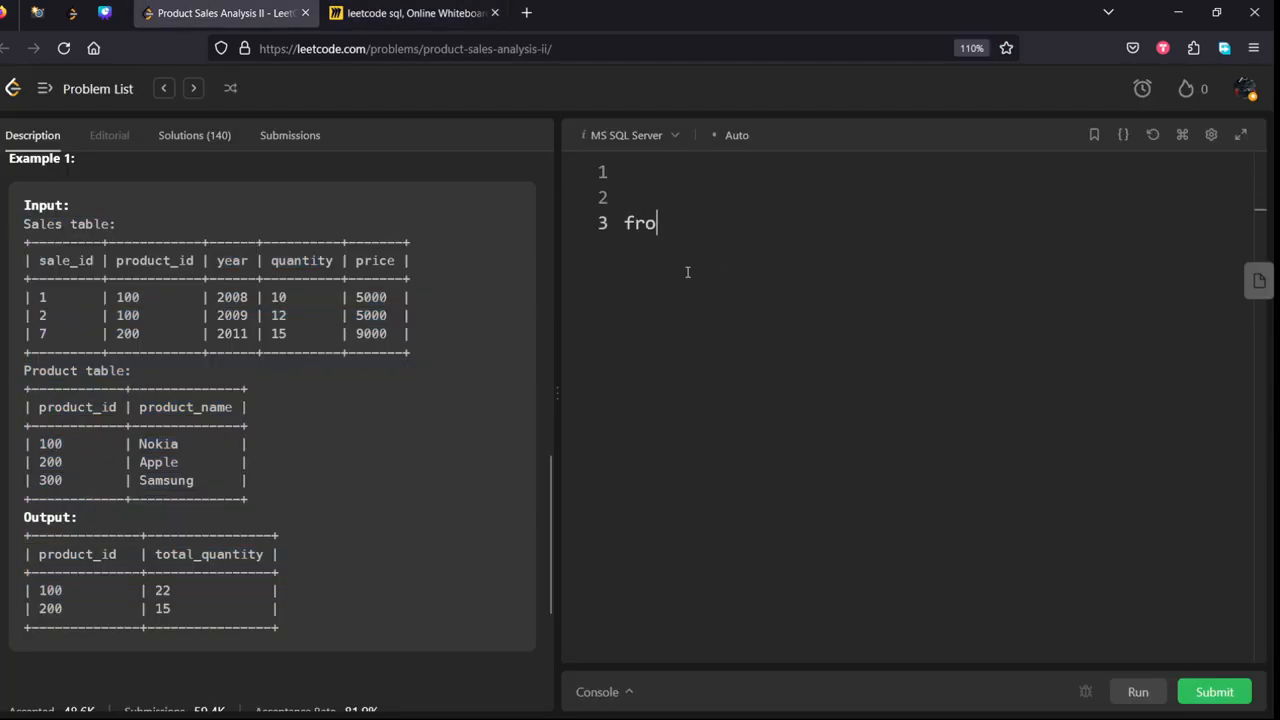
text(m)
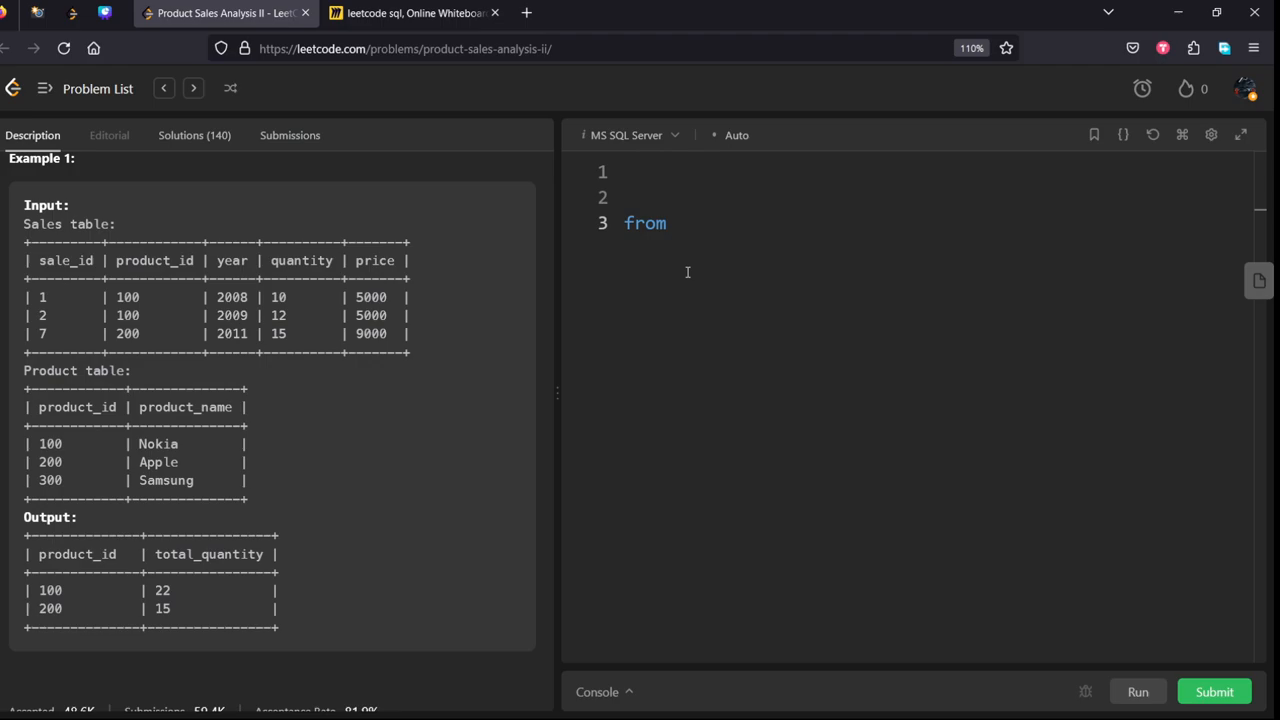
text(Sales)
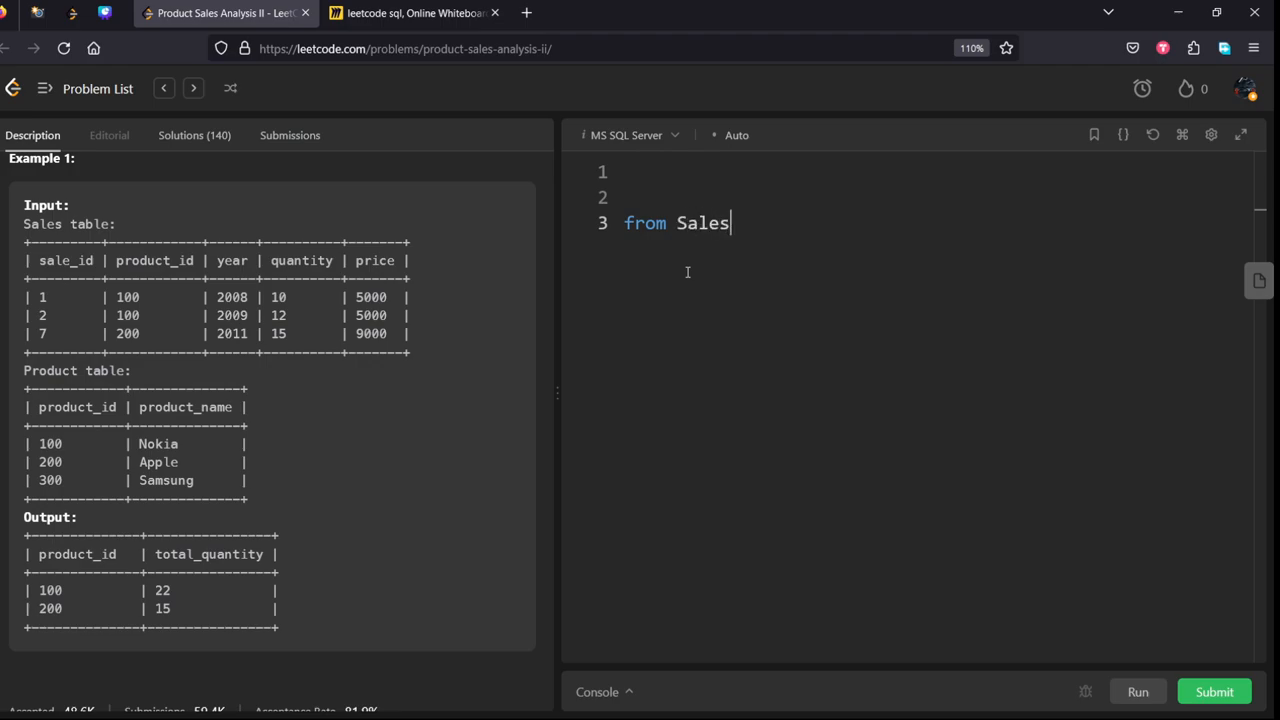
text(group by product)
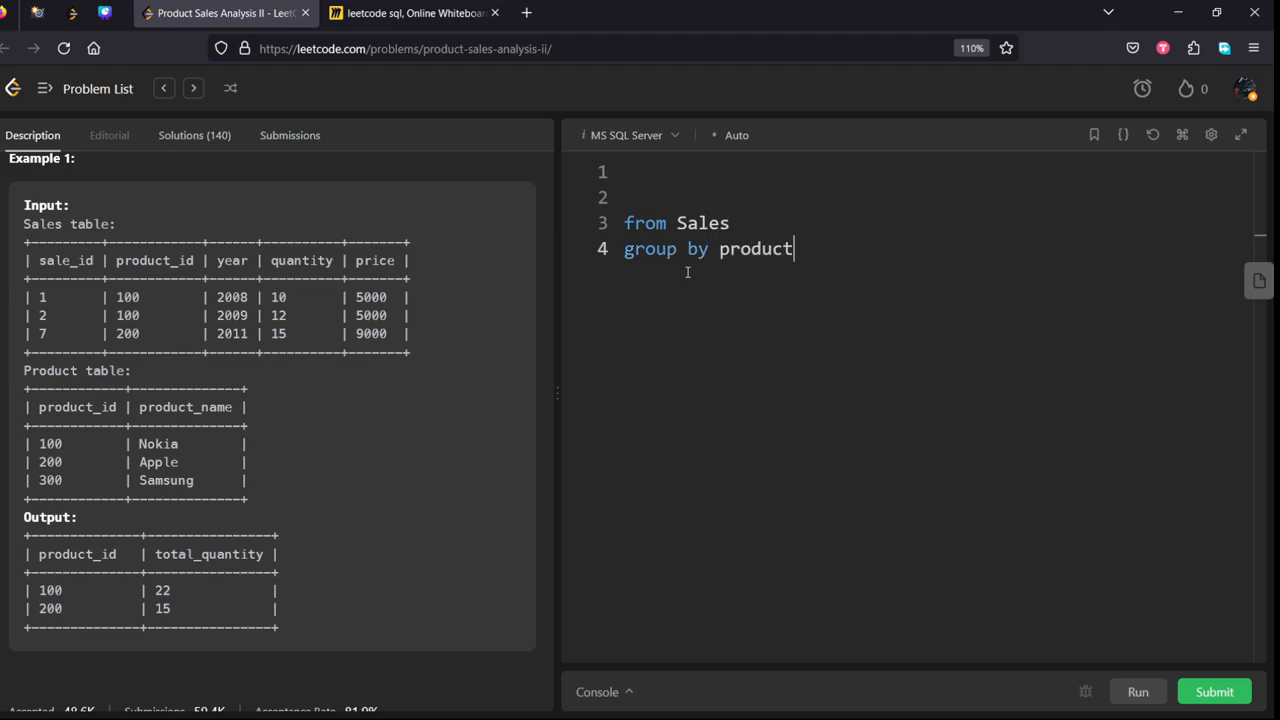
text(_id)
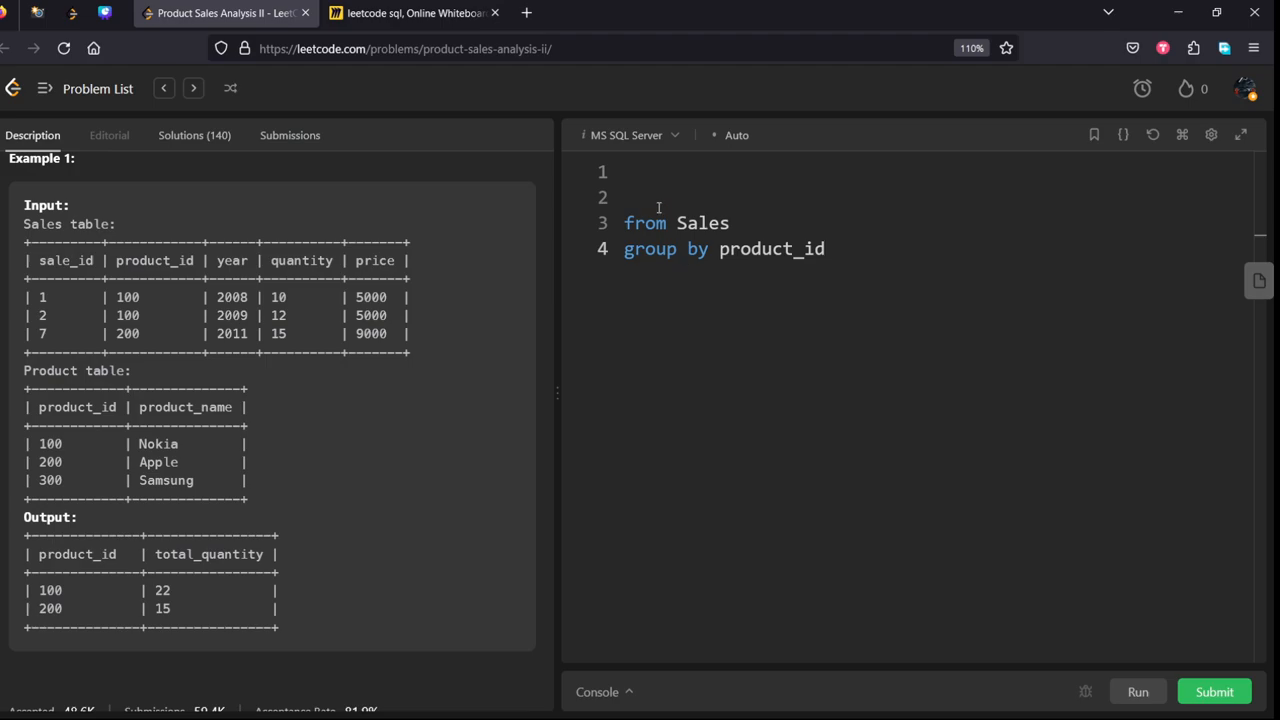
- Write 'select product_id, sum(quantity) as total_quantity' above the from clause
text(sele)
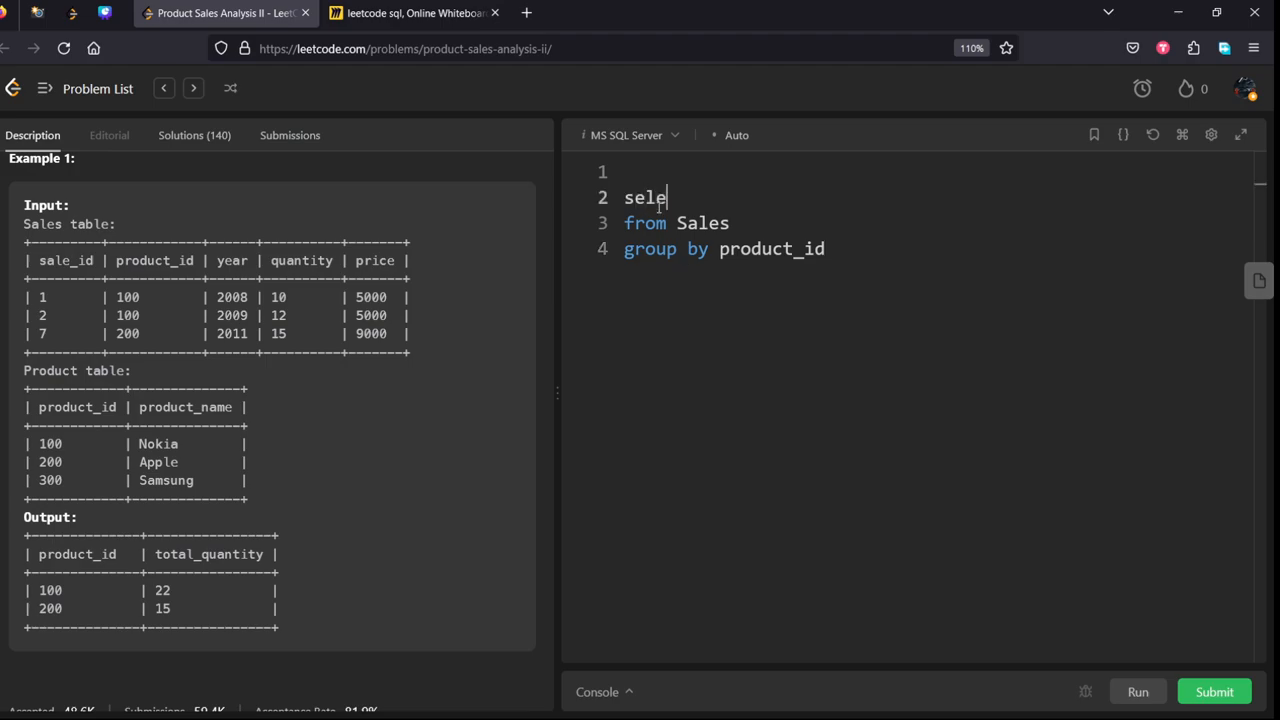
text(ct pro)
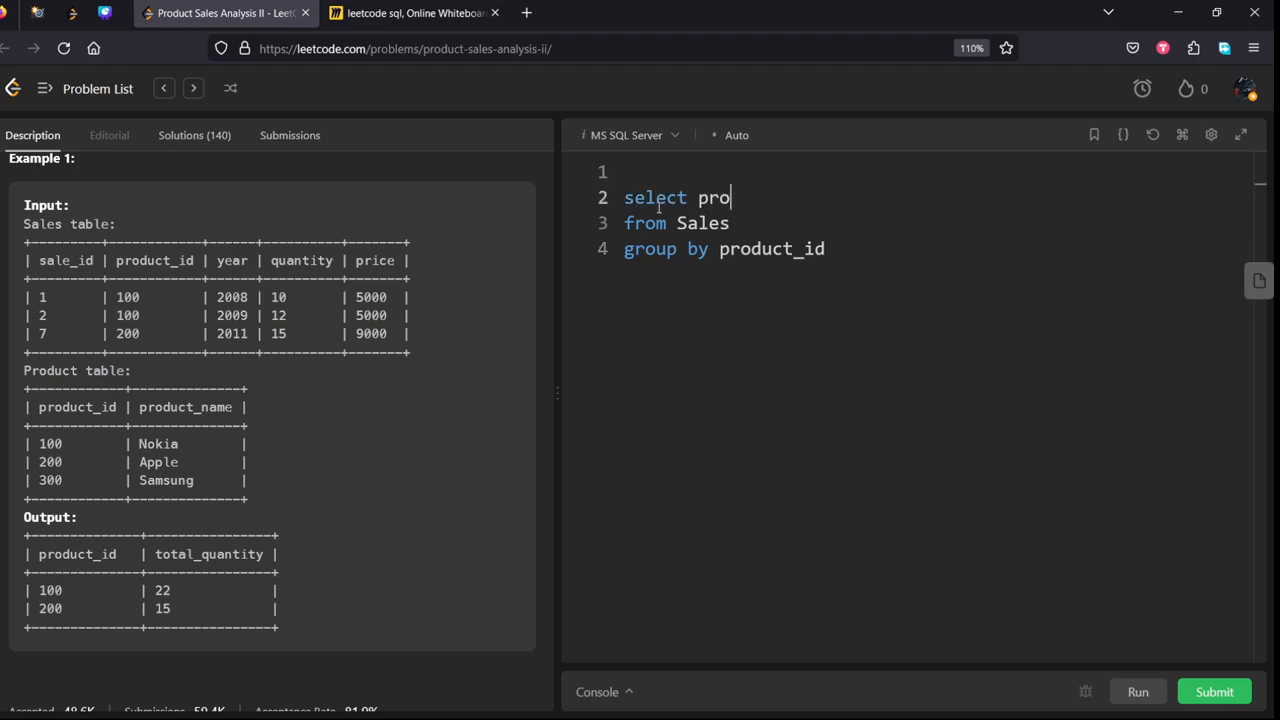
text(duct_id)
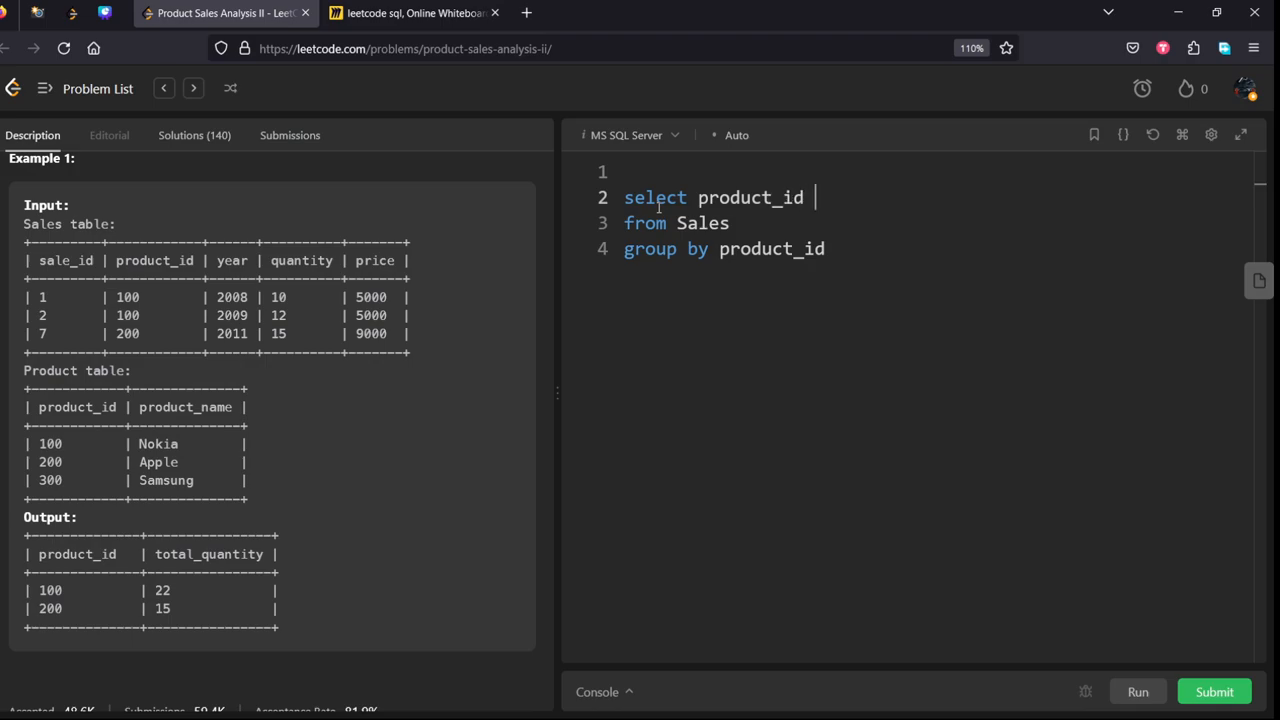
text(,count)
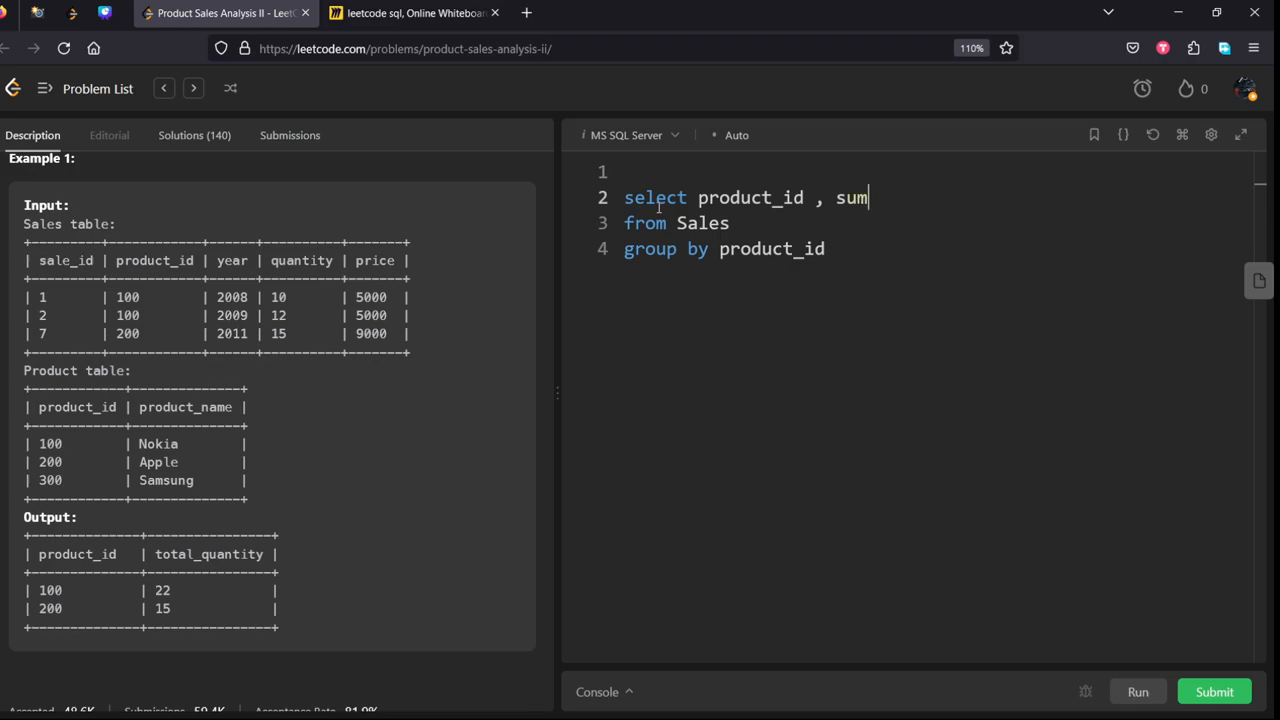
text((quan)
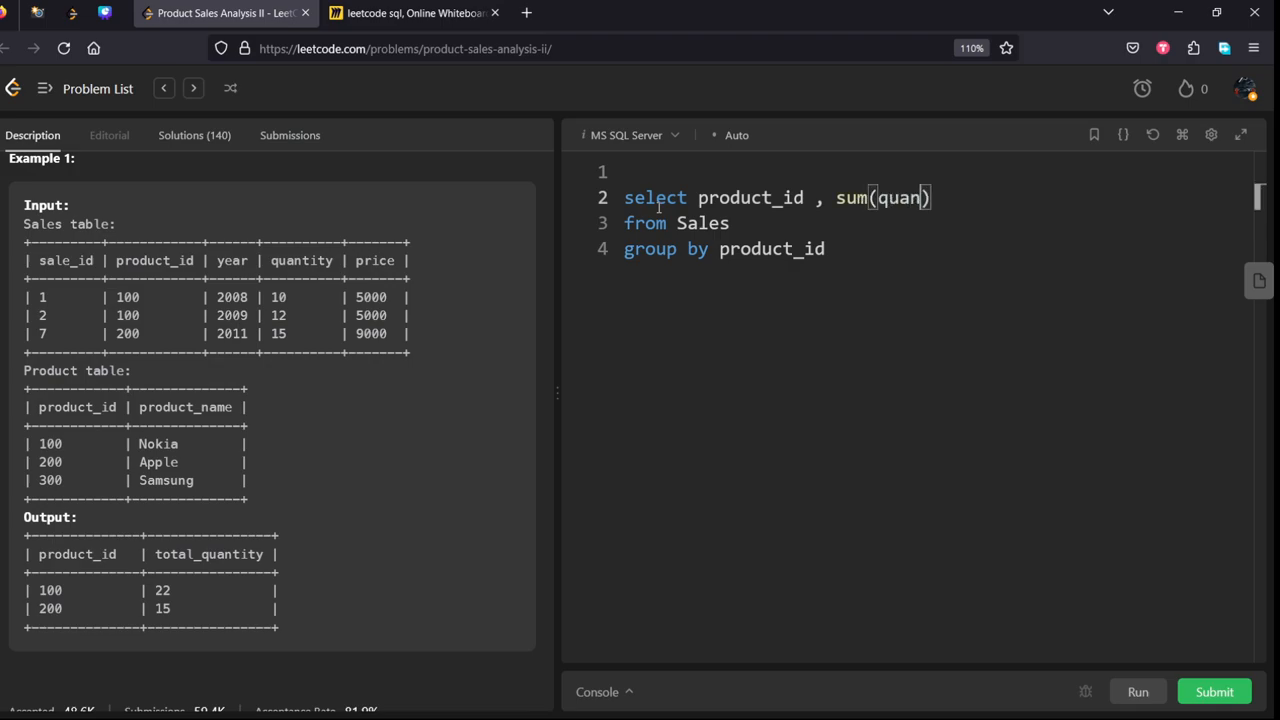
text(tity)
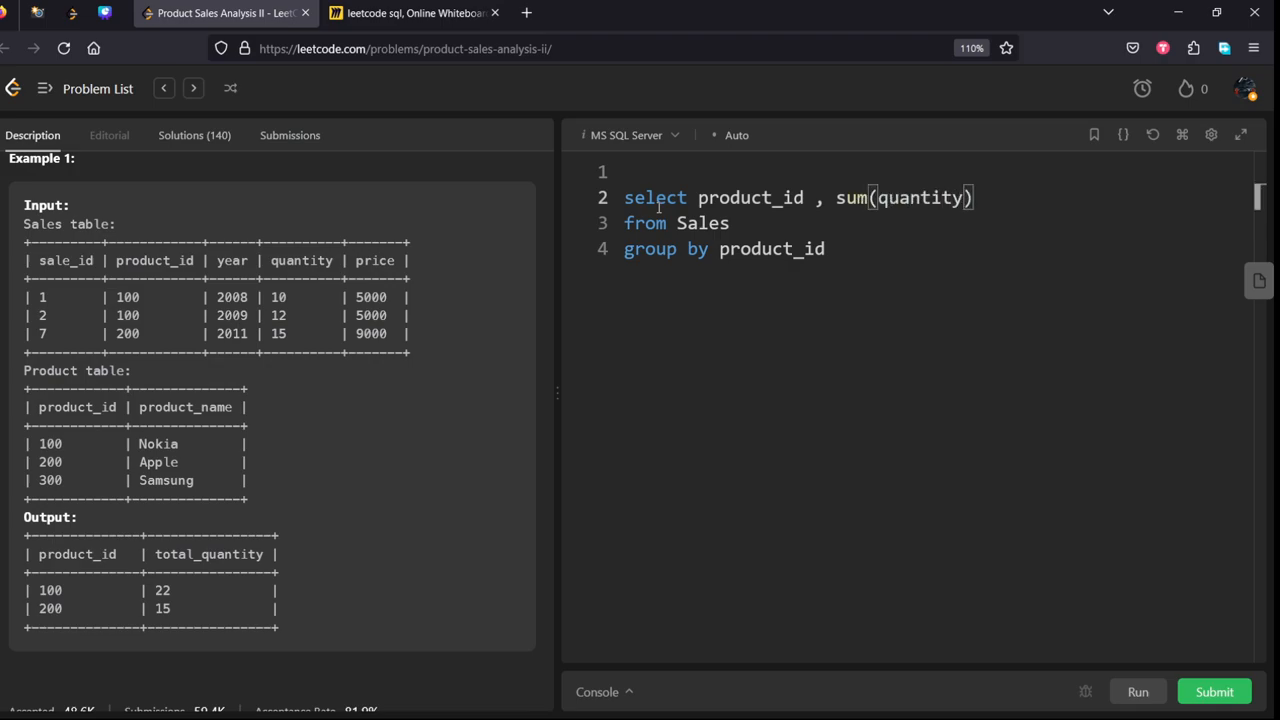
double_click(703, 223)
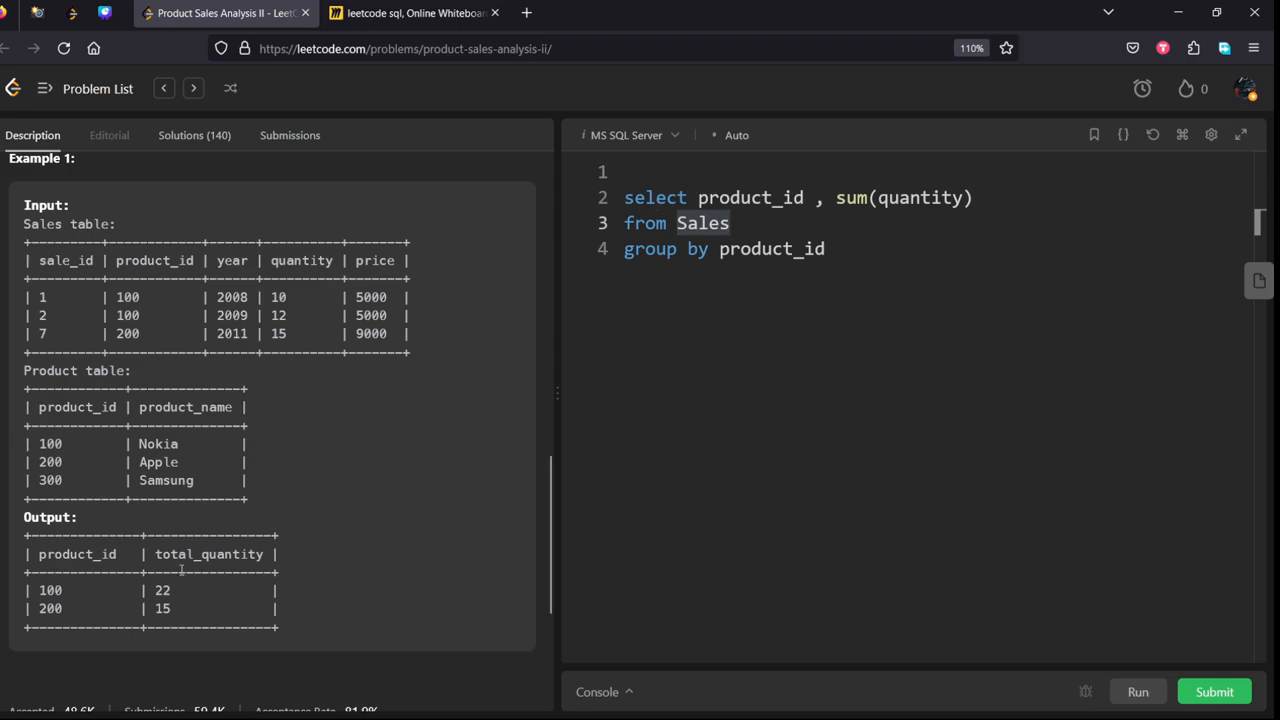
double_click(208, 554)
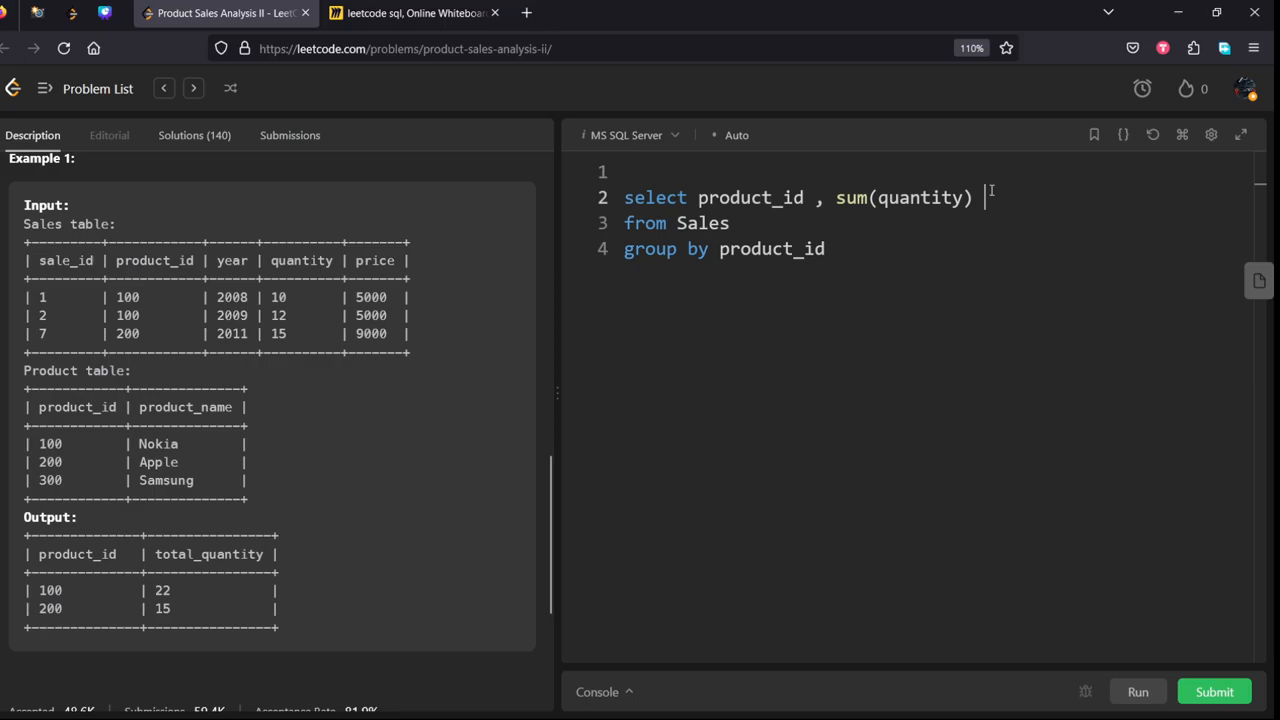
text(as  total_quantity)
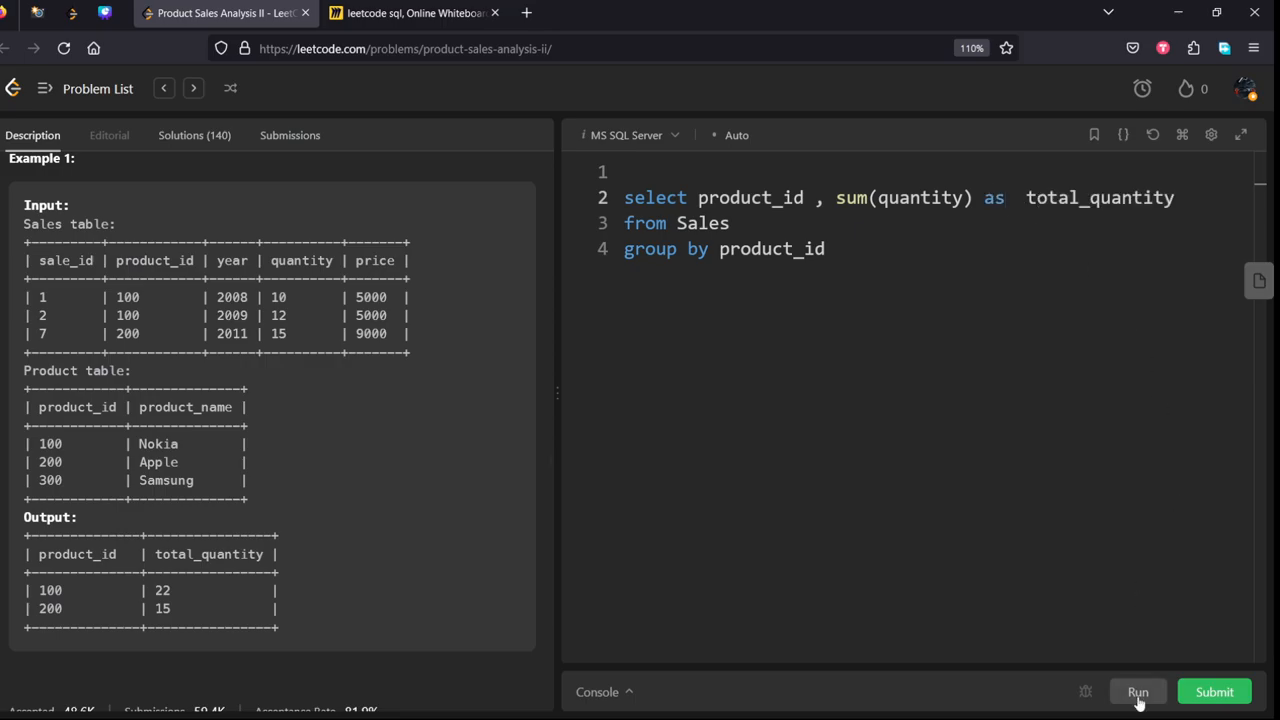
- Run the grouped-sum query on Case 1, then submit it, getting Time Limit Exceeded
click(1137, 692)
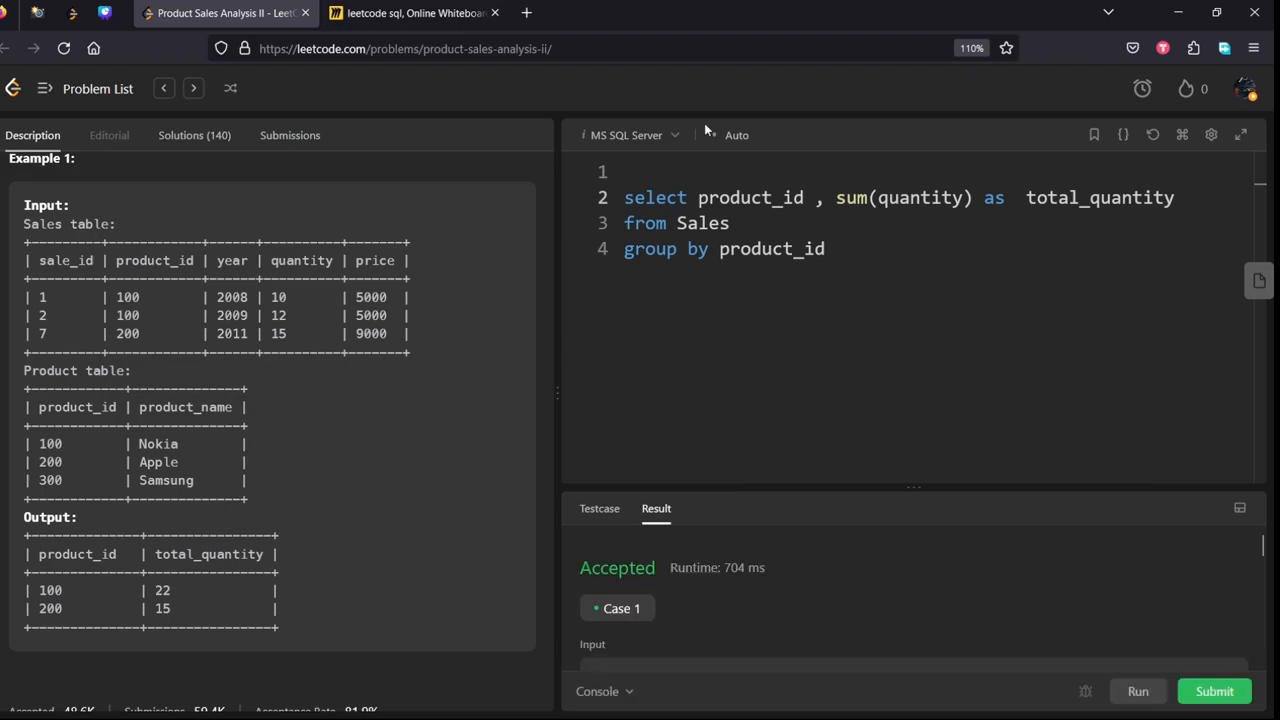
click(1214, 691)
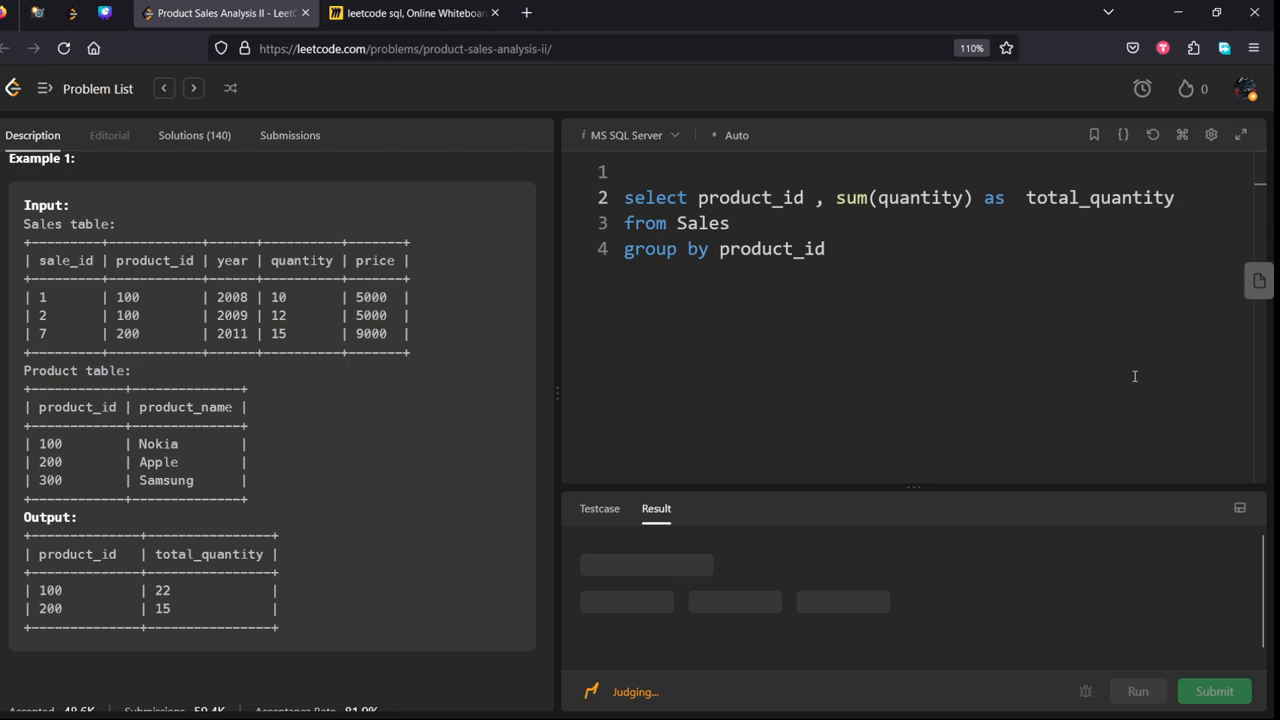
mouse_move(1128, 381)
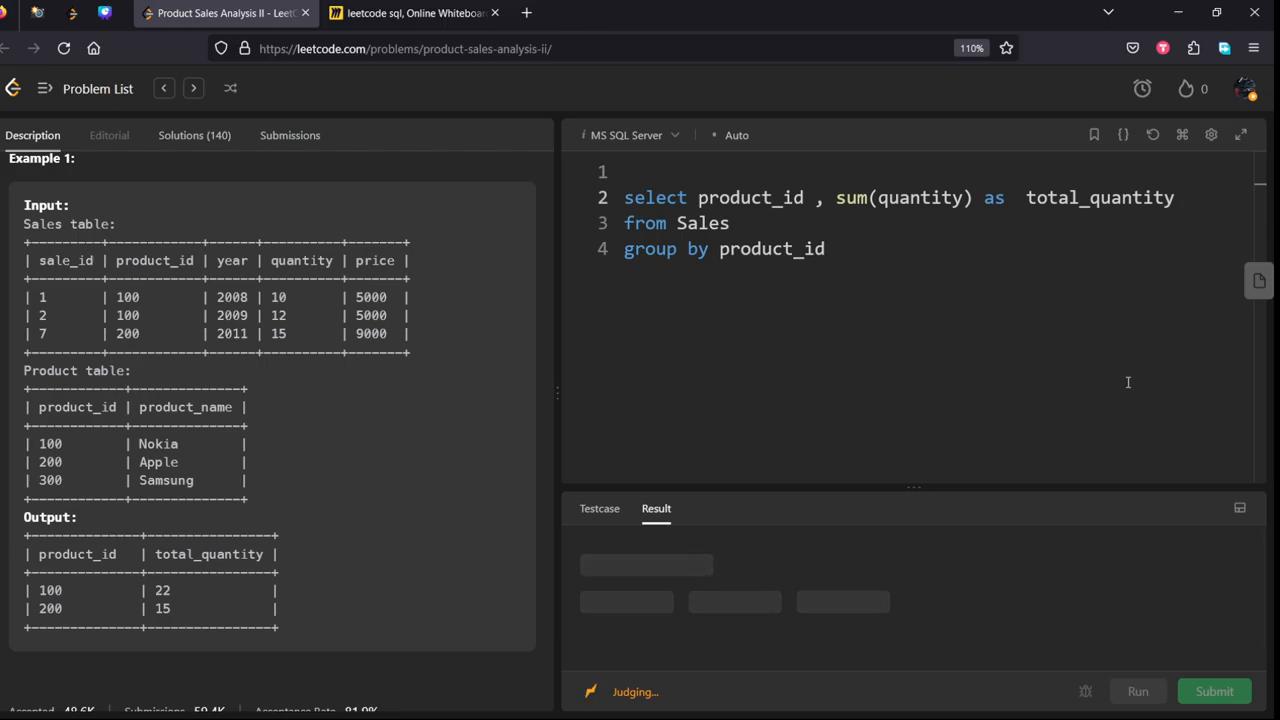
mouse_move(1119, 380)
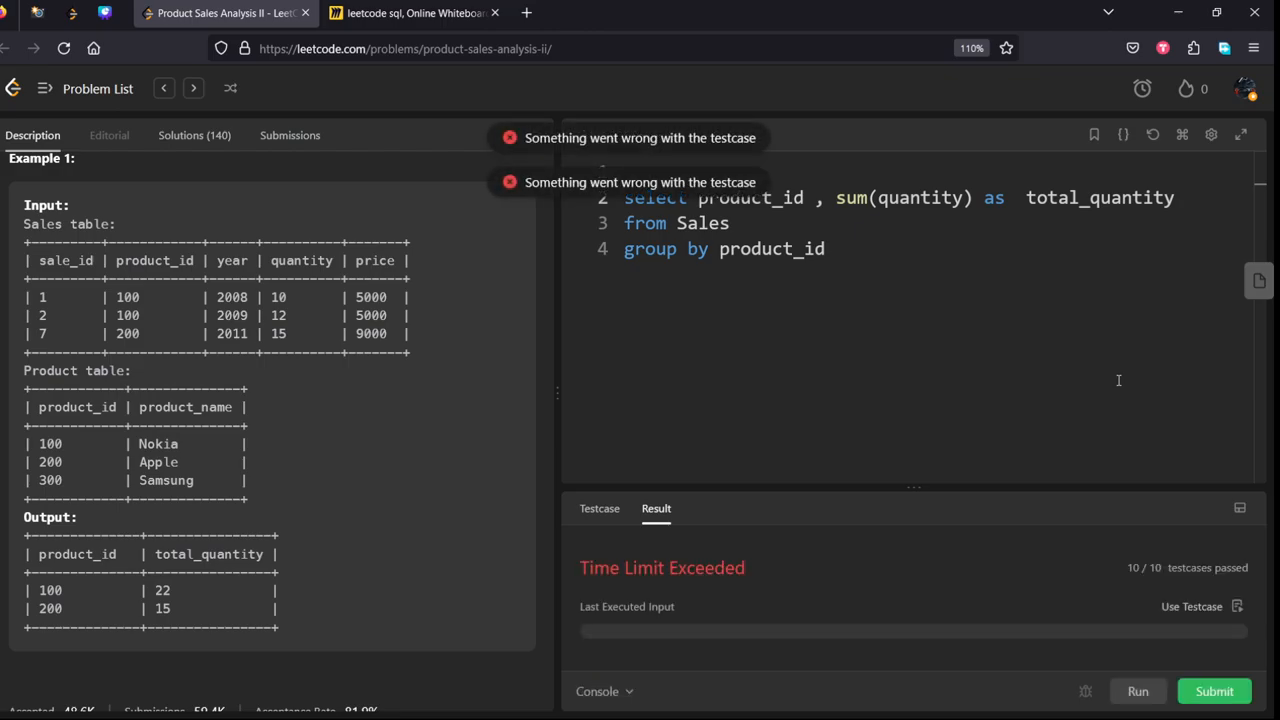
click(1214, 691)
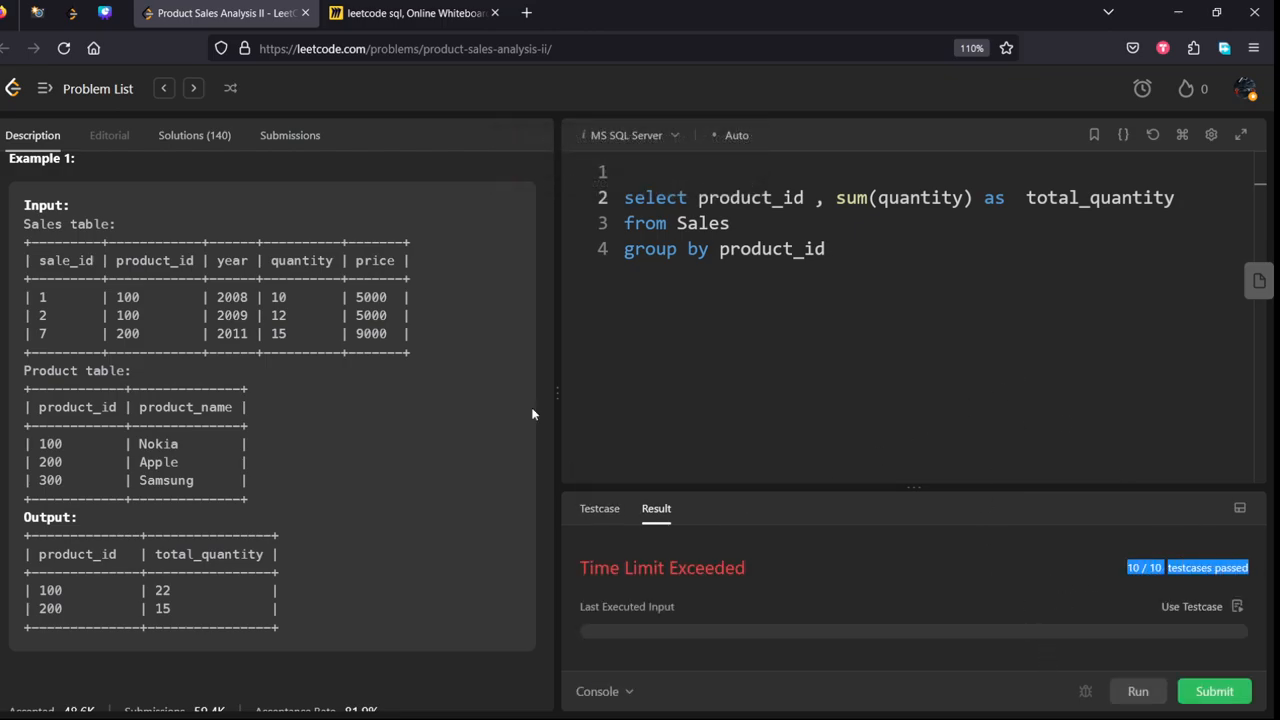
- Resubmit until Accepted (5292 ms, beats 34.61%), then return to the problem description
click(1214, 691)
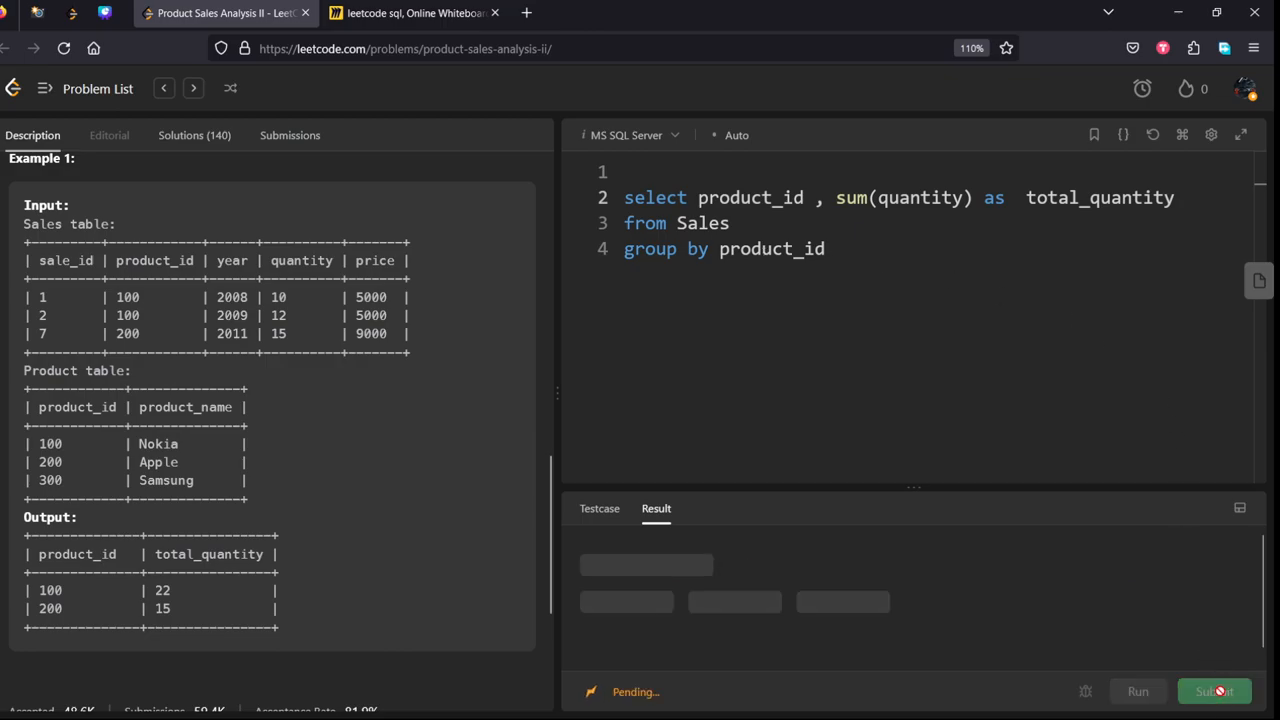
click(1213, 691)
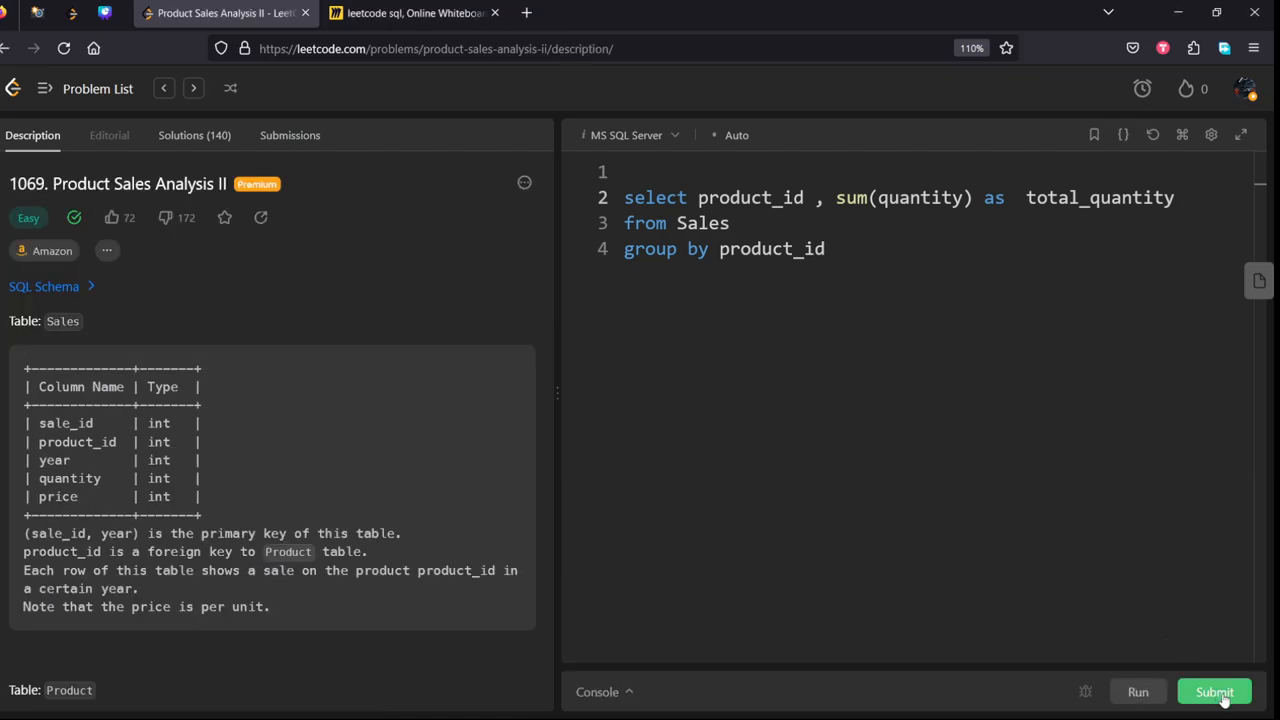
click(1214, 691)
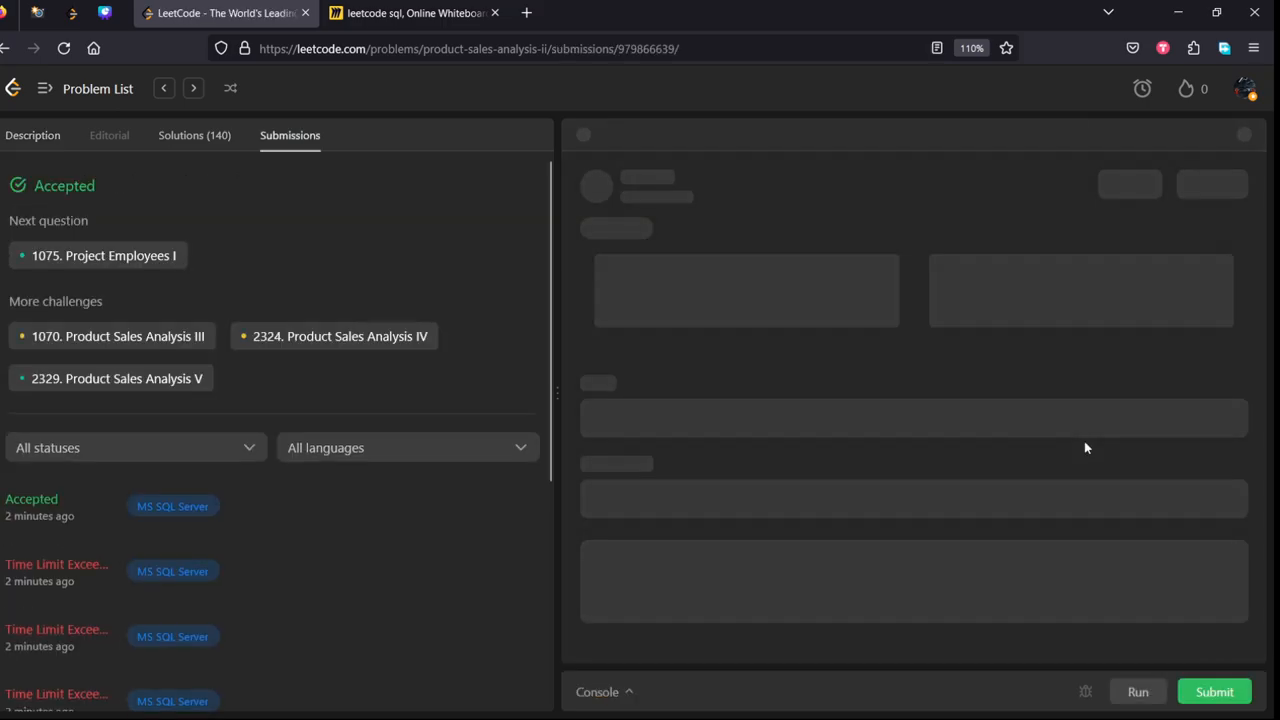
click(40, 505)
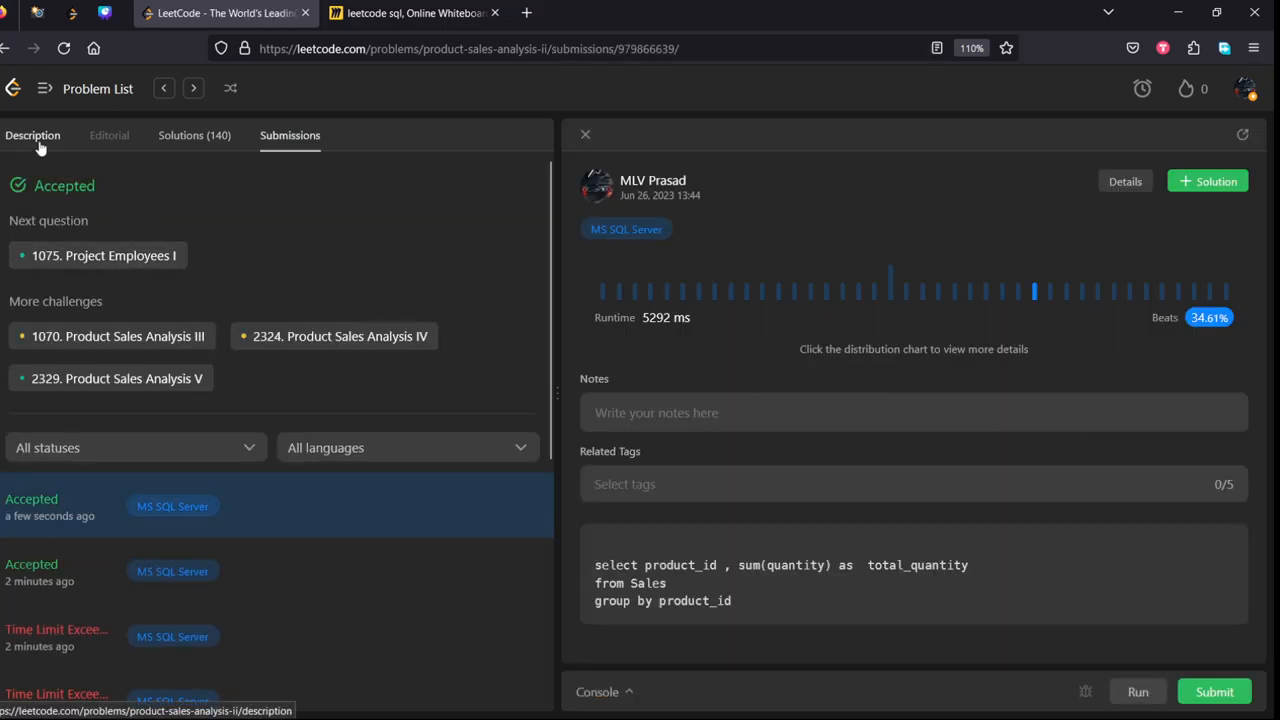
click(32, 135)
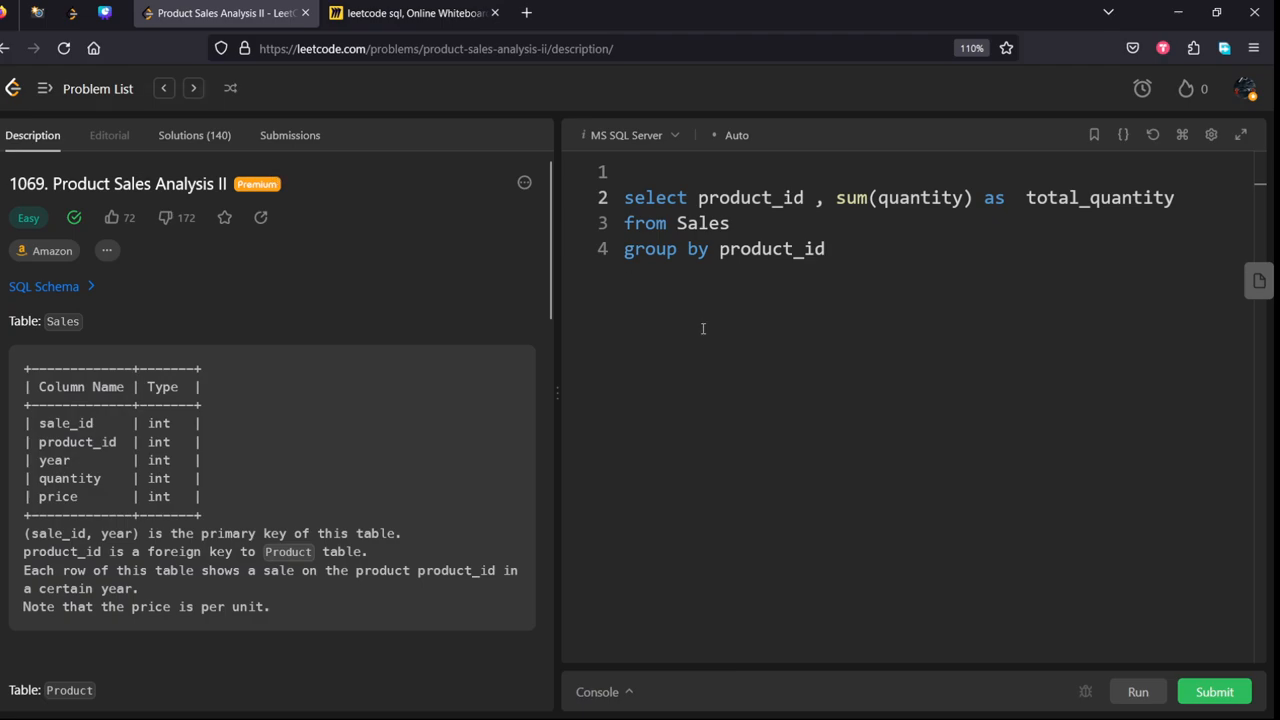